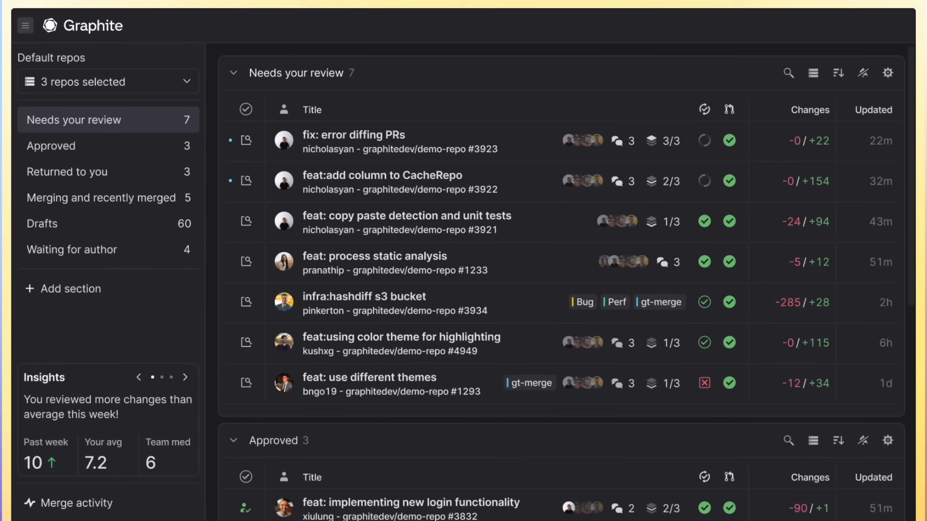
Review the main element classes in layout.tsx, then return to the terminal beside the dev server
{"action": "scroll", "scroll_direction": "down", "scroll_amount": 3}
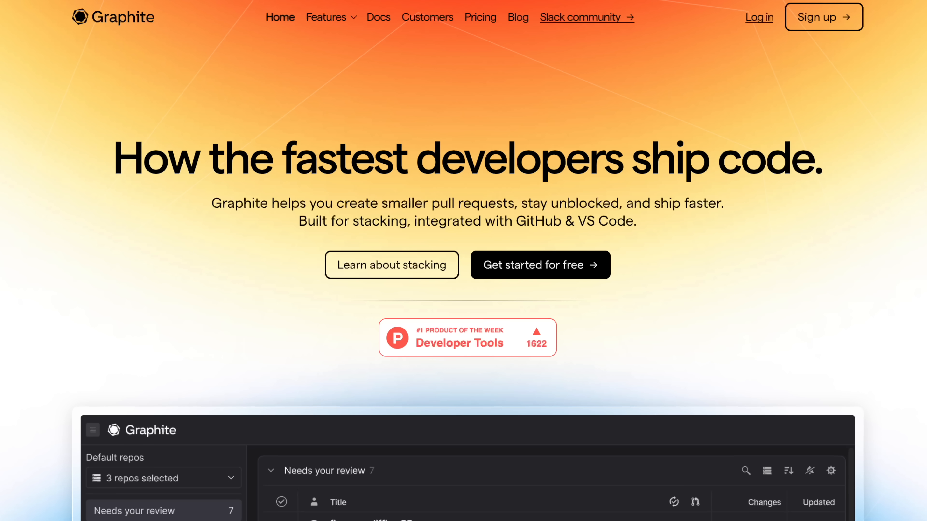
{"action": "scroll", "scroll_direction": "down", "scroll_amount": 3}
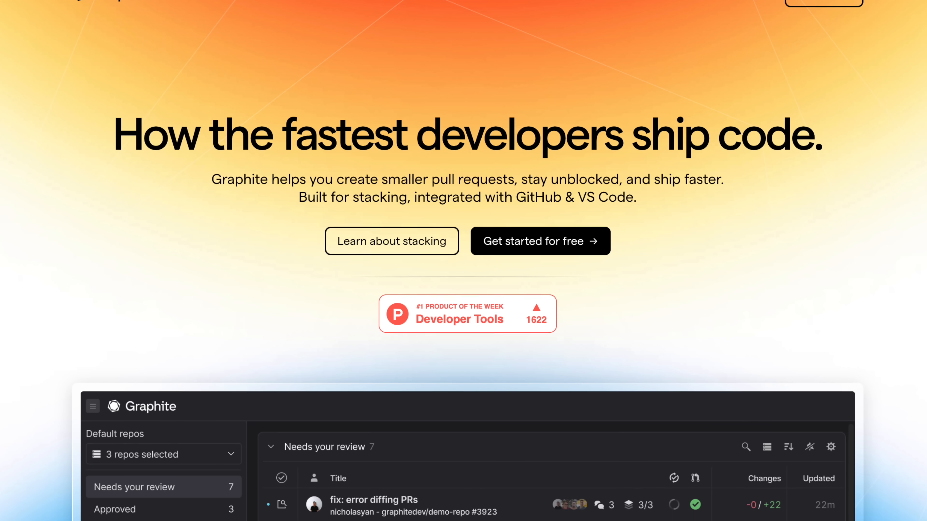
{"action": "scroll", "scroll_direction": "down", "scroll_amount": 3}
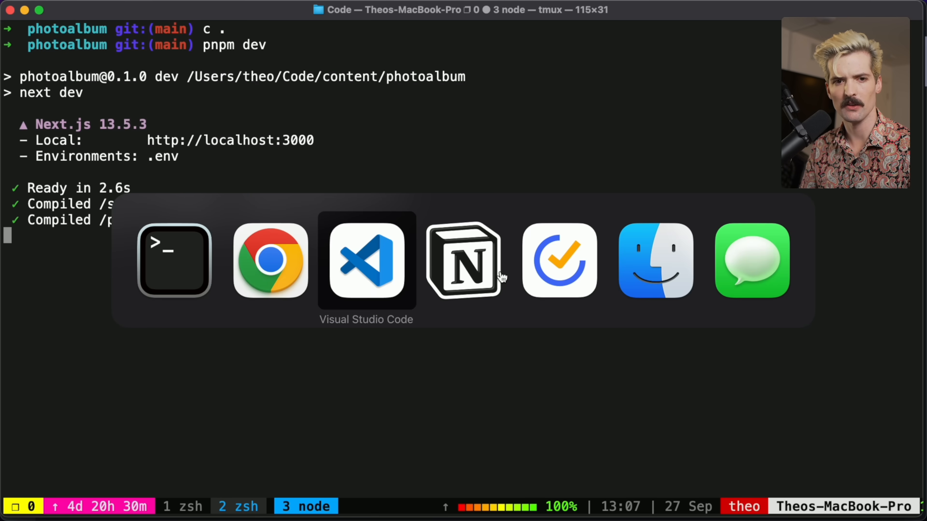
{"action": "left_click", "coordinate": [366, 261]}
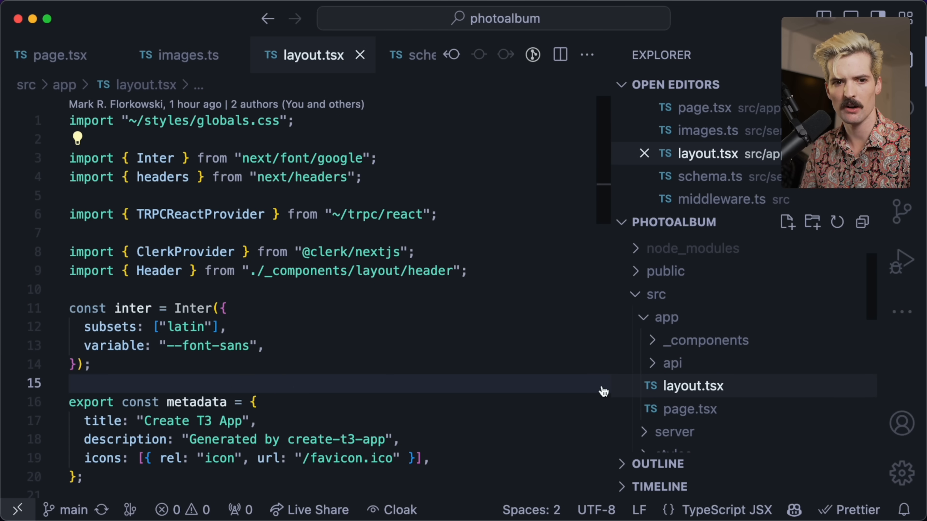
{"action": "scroll", "scroll_direction": "down", "scroll_amount": 3}
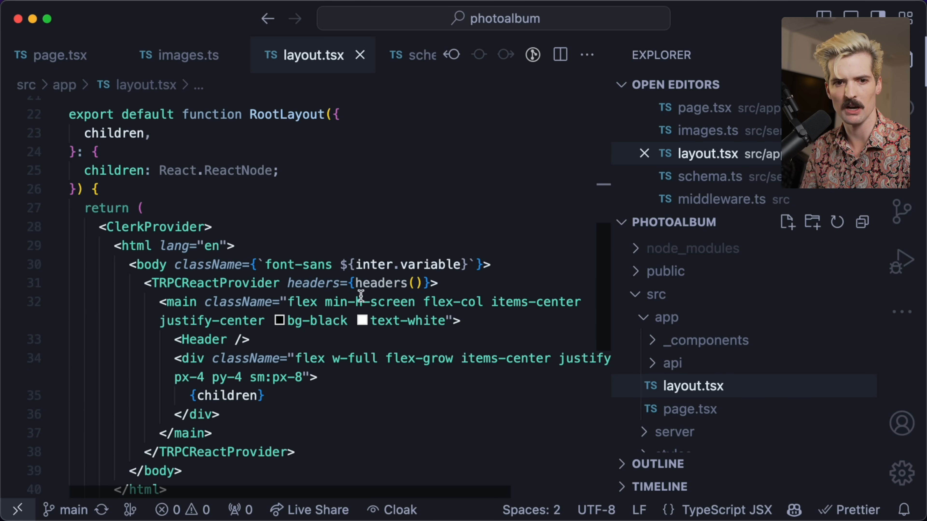
{"action": "key", "text": "cmd+tab"}
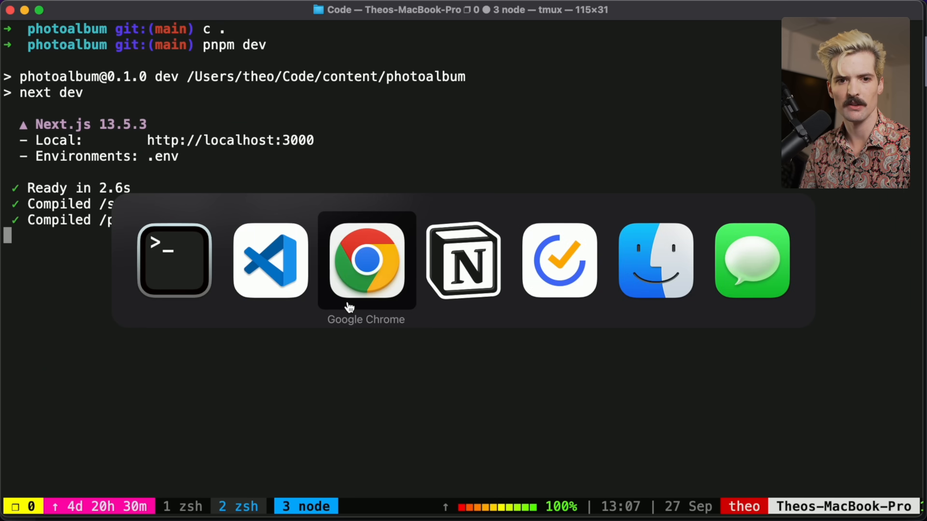
{"action": "left_click", "coordinate": [270, 262]}
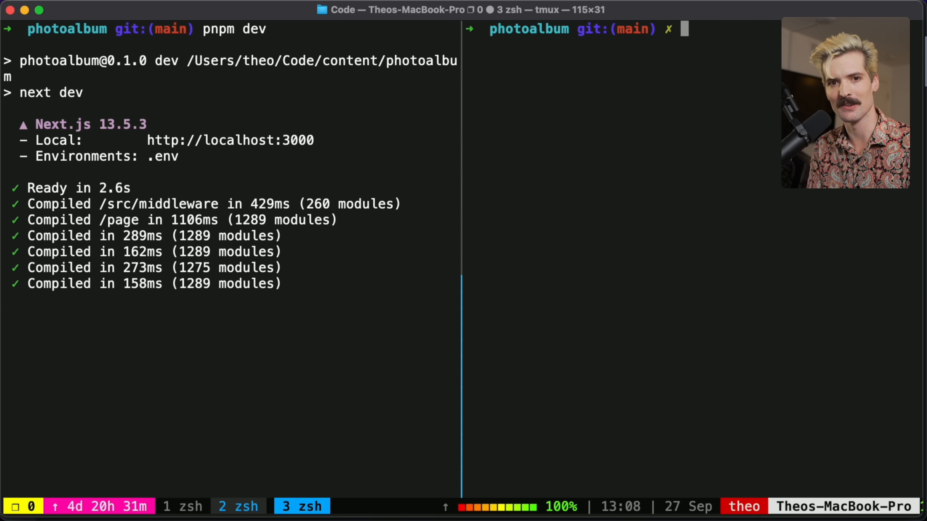
Run gt create committing all changes with the message 'Fixed home layout'
{"action": "type", "text": "gt"}
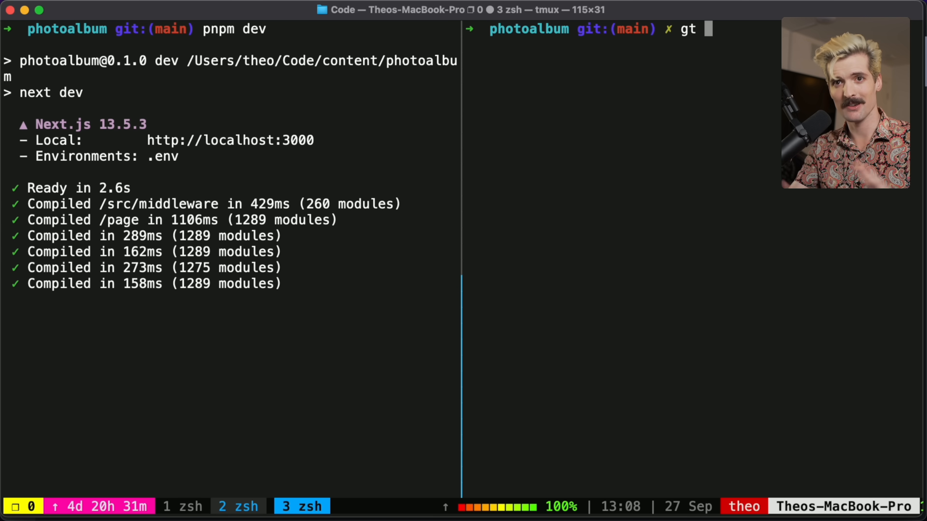
{"action": "type", "text": "create"}
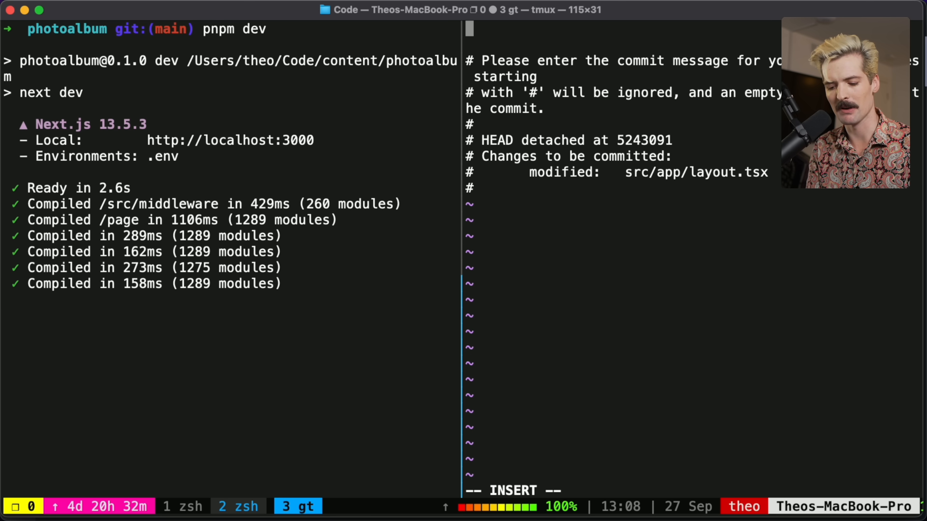
{"action": "type", "text": "Fixed home p"}
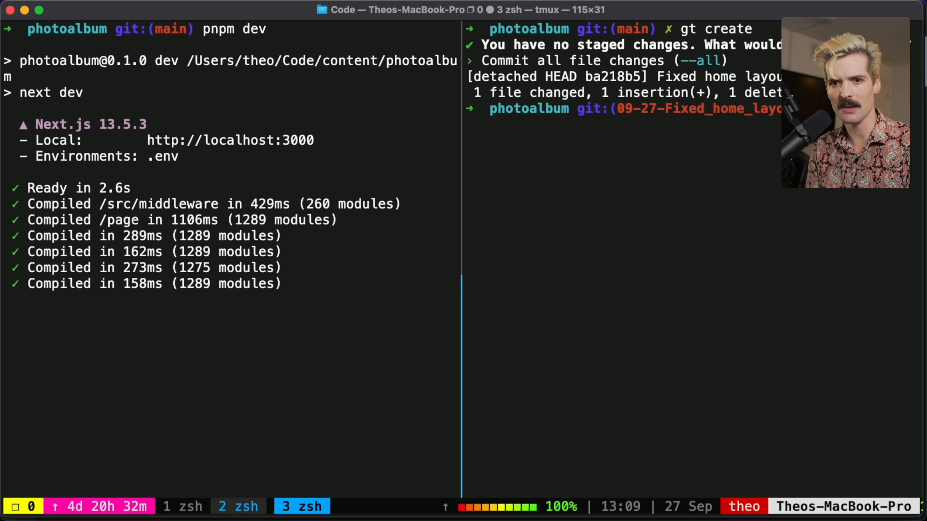
{"action": "key", "text": "enter"}
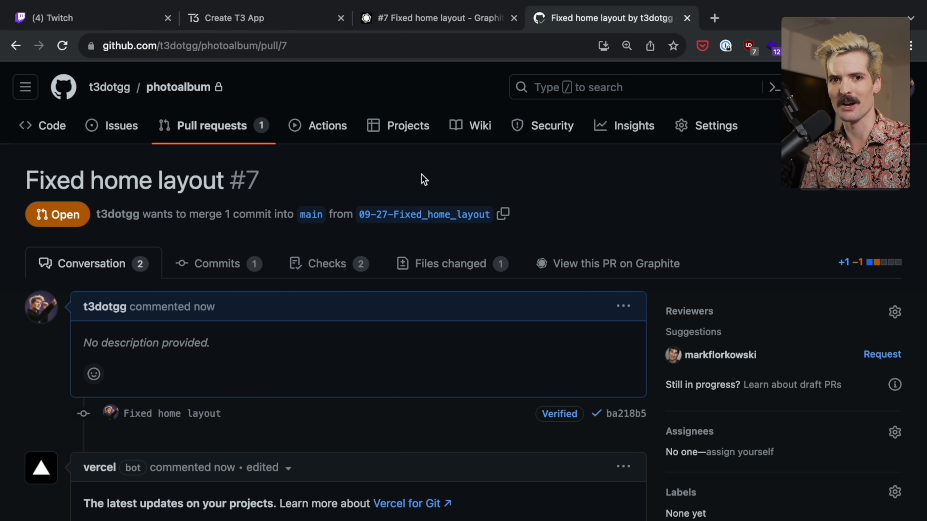
View PR #7 on Graphite and comment on line 32 that the text should be bigger
{"action": "left_click", "coordinate": [438, 18]}
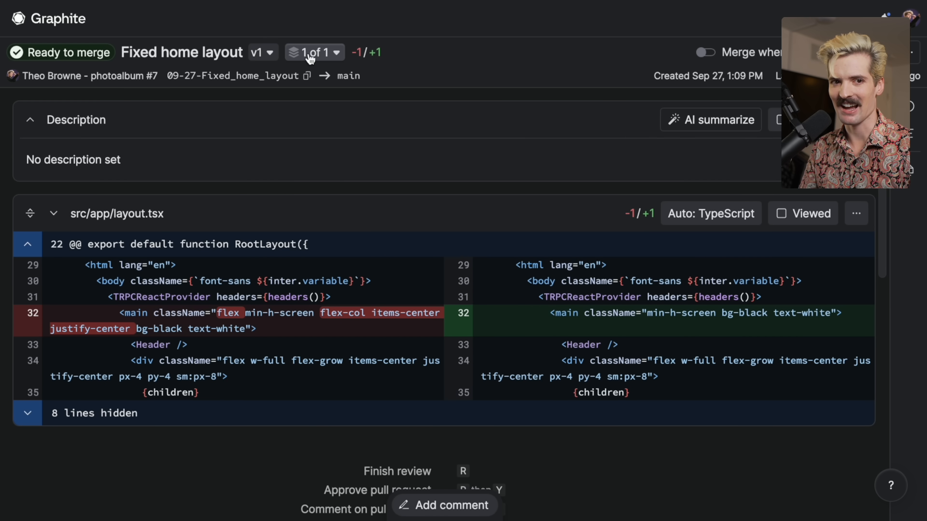
{"action": "mouse_move", "coordinate": [349, 114]}
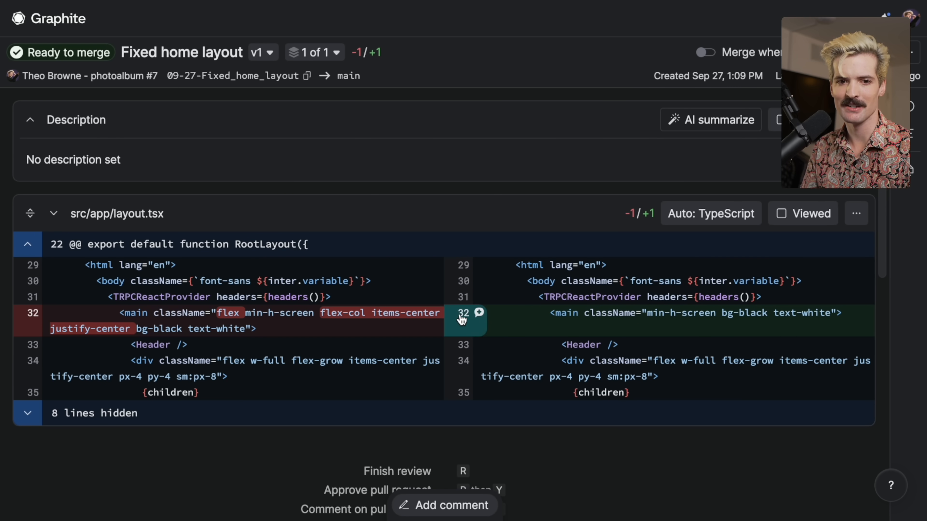
{"action": "type", "text": "Text shoul"}
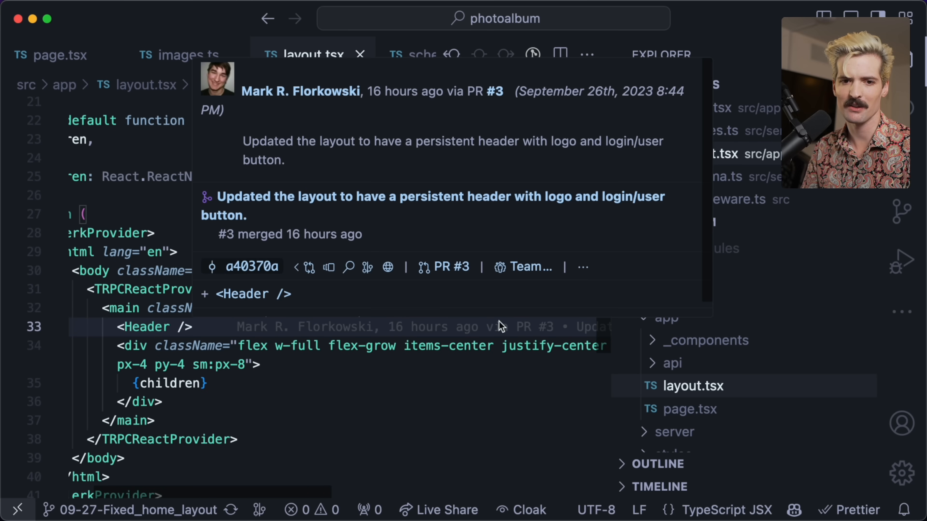
Add text-xl to the main className, then amend and resubmit with gt modify and gt ss
{"action": "type", "text": "text-xl"}
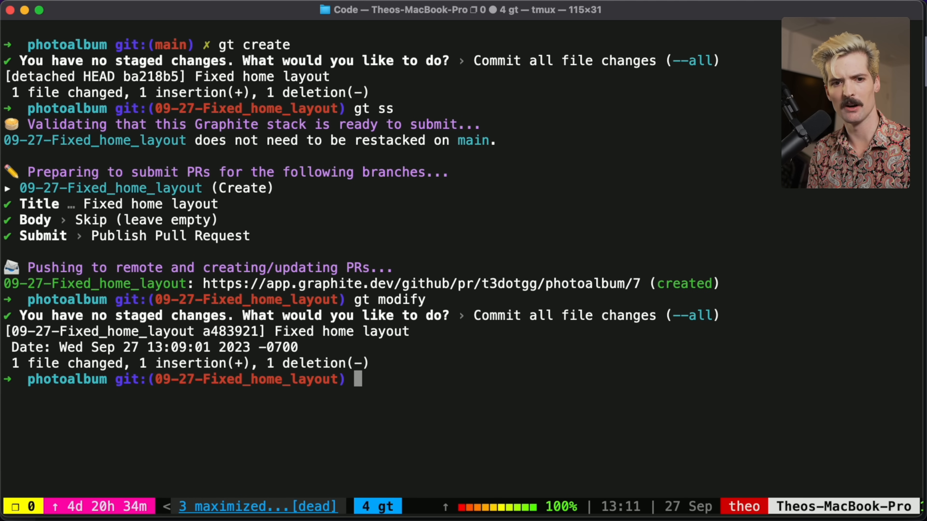
{"action": "type", "text": "gt ss"}
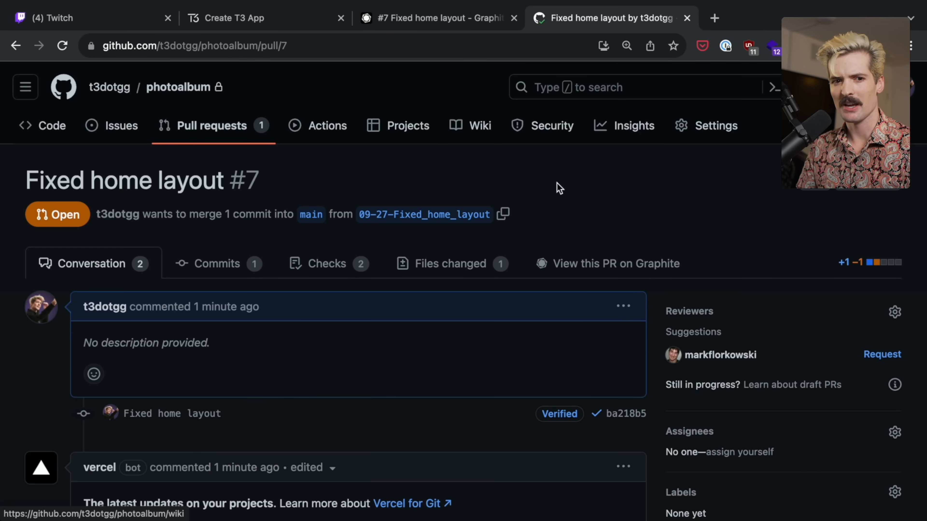
Check the force-pushed commit and running checks on PR #7, then go to its Graphite page
{"action": "scroll", "scroll_direction": "down", "scroll_amount": 3}
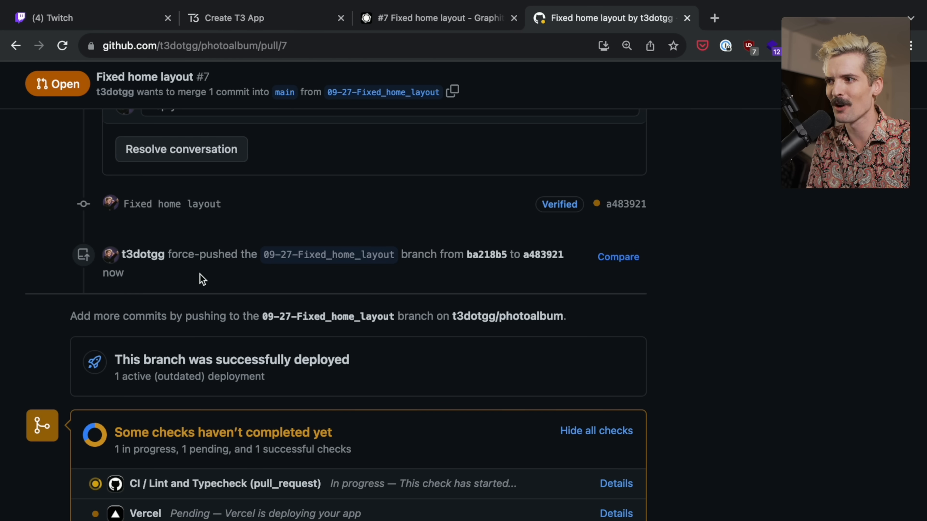
{"action": "scroll", "scroll_direction": "down", "scroll_amount": 3}
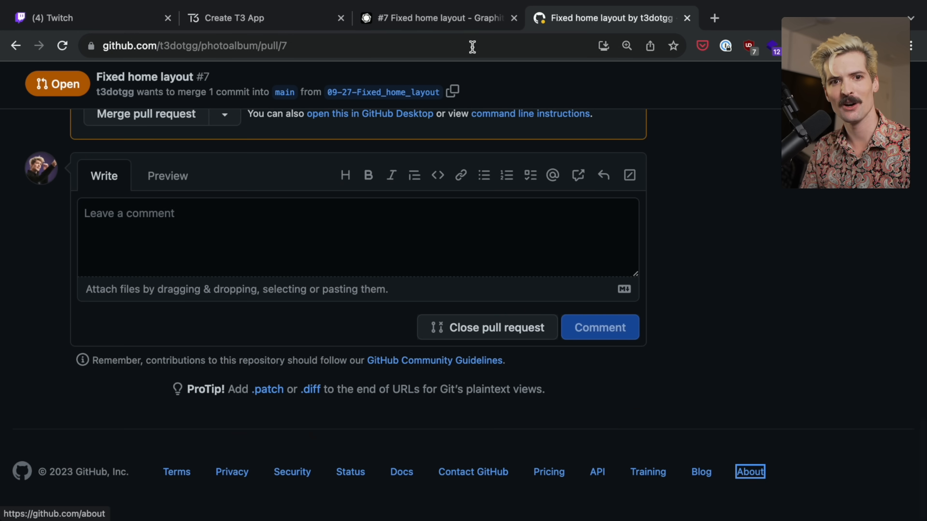
{"action": "left_click", "coordinate": [437, 18]}
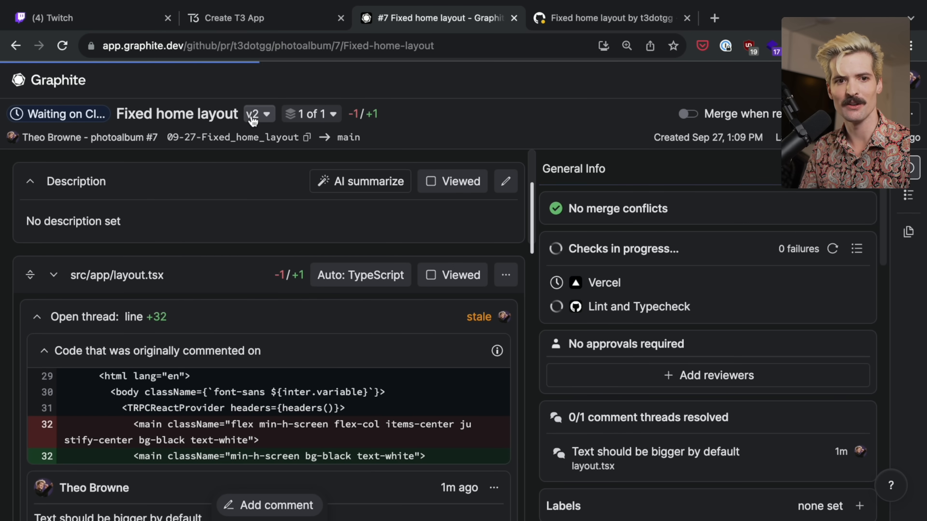
Compare v1 against v2 of PR #7 to see the added text-xl class
{"action": "left_click", "coordinate": [259, 113]}
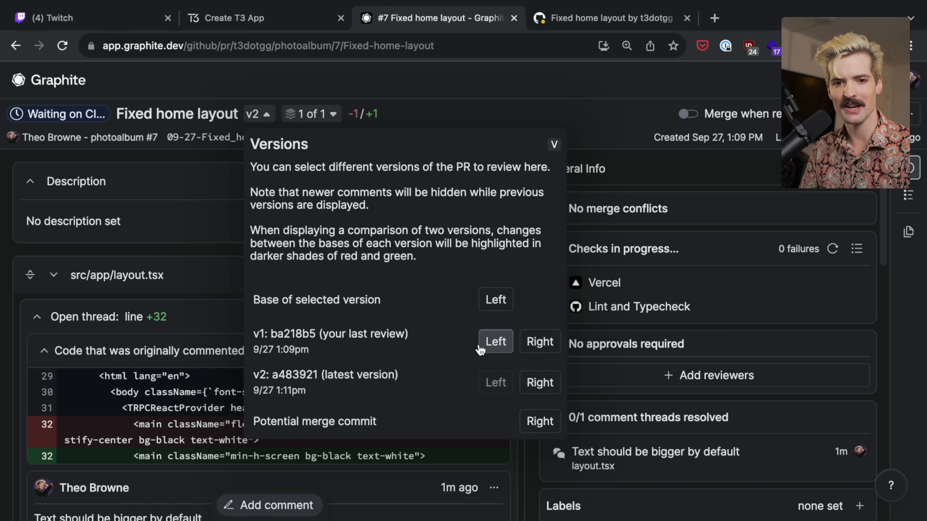
{"action": "left_click", "coordinate": [539, 382]}
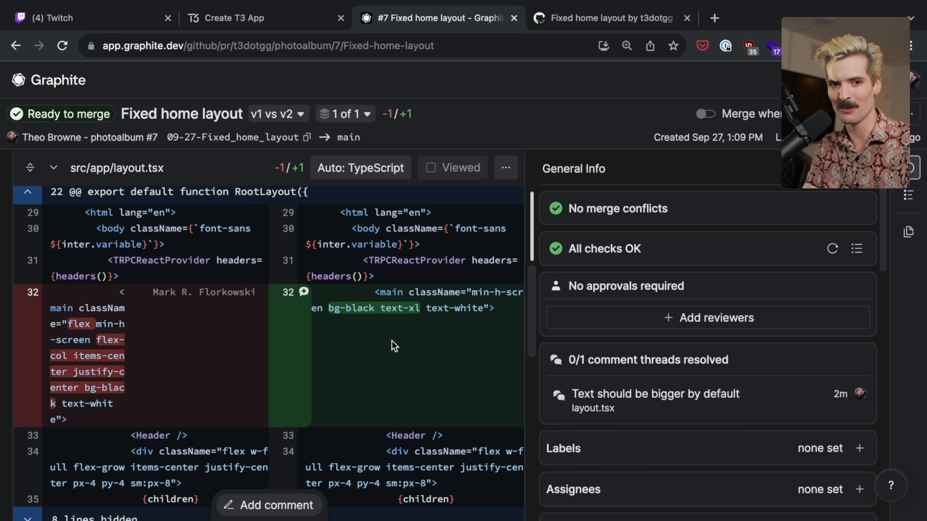
{"action": "left_click", "coordinate": [272, 114]}
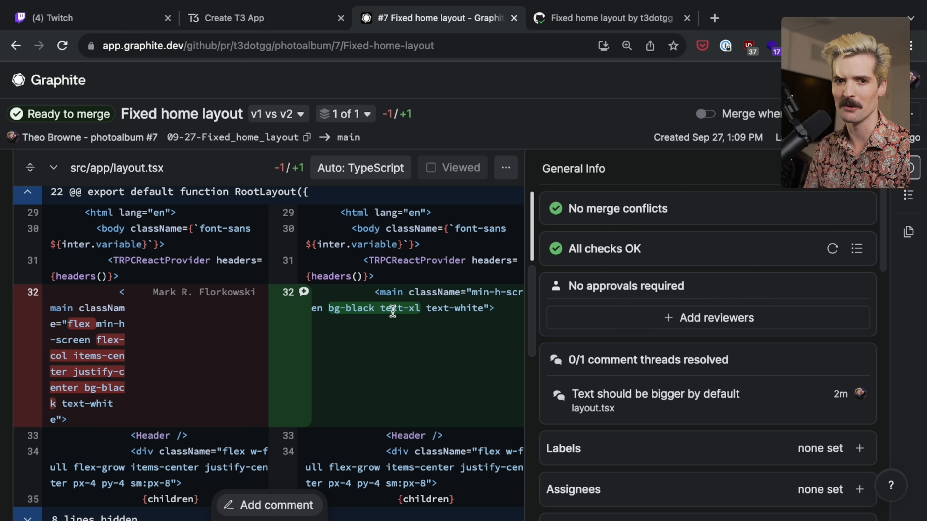
{"action": "key", "text": "cmd+tab"}
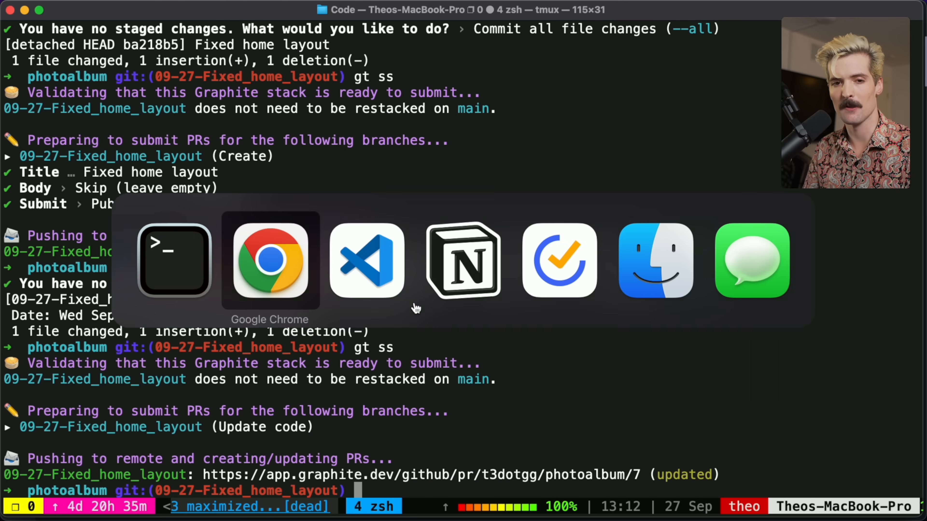
Commit the page.tsx greeting change as stacked branch 'Update homepage copy' and submit with gt ss
{"action": "left_click", "coordinate": [367, 260]}
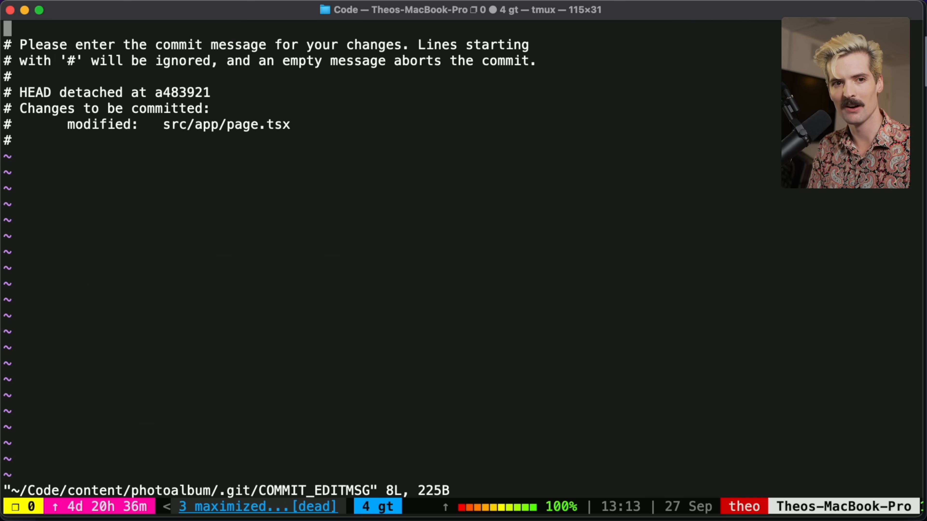
{"action": "key", "text": "i"}
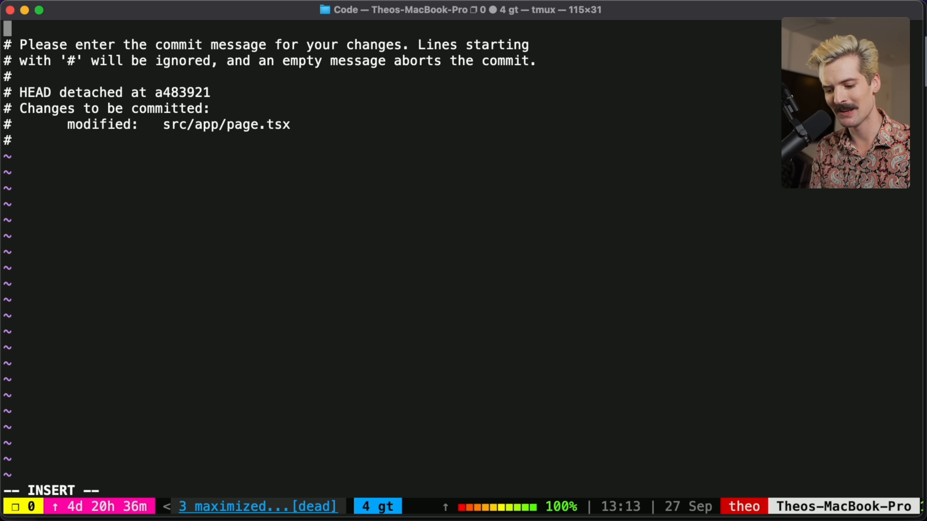
{"action": "type", "text": "Update homepage c"}
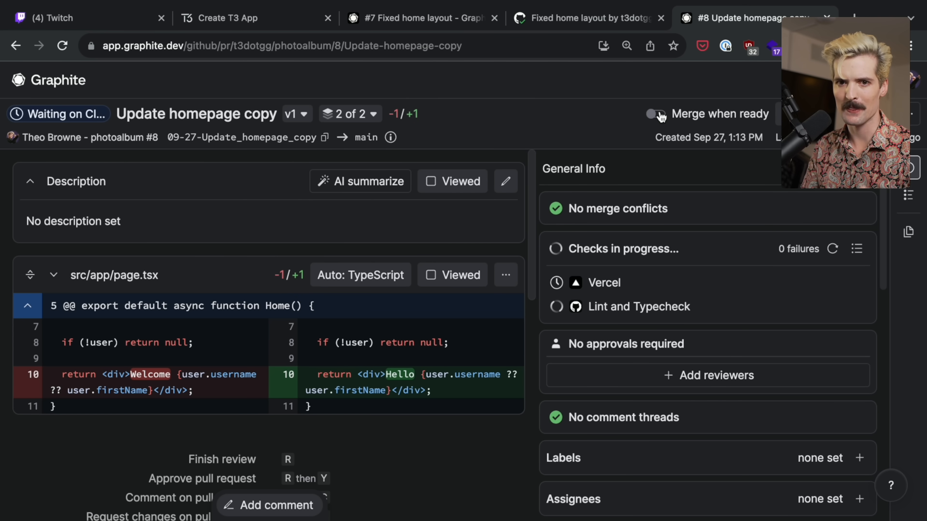
Enable merge when ready for both stacked PRs, then view Fixed home layout PR #7 on GitHub
{"action": "left_click", "coordinate": [655, 113]}
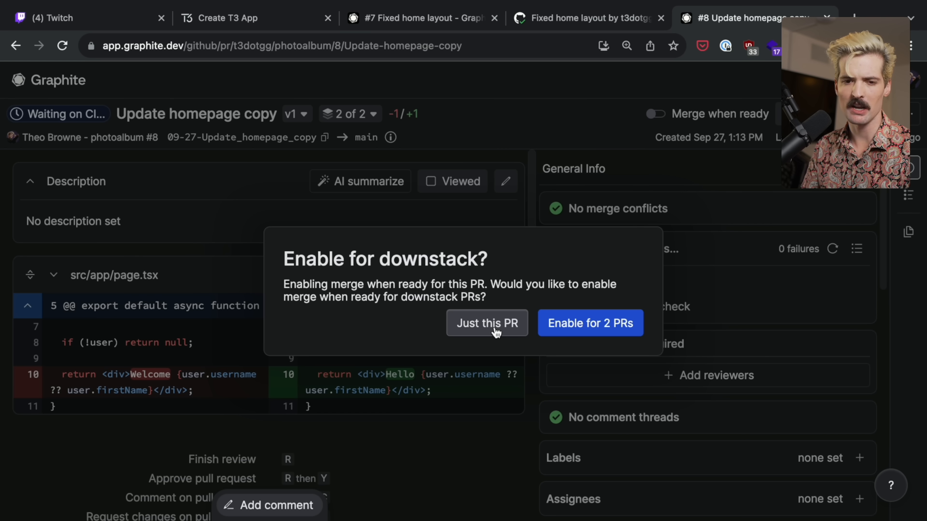
{"action": "mouse_move", "coordinate": [500, 299]}
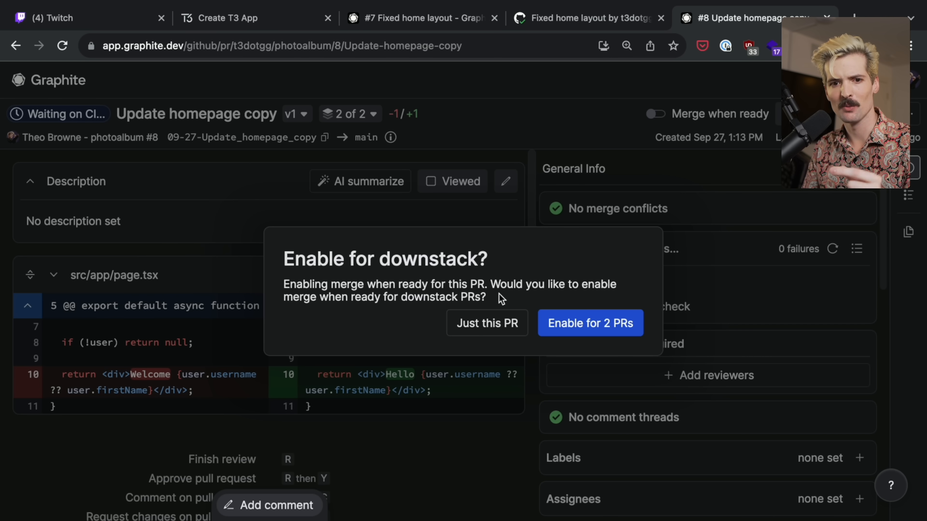
{"action": "left_click", "coordinate": [589, 323]}
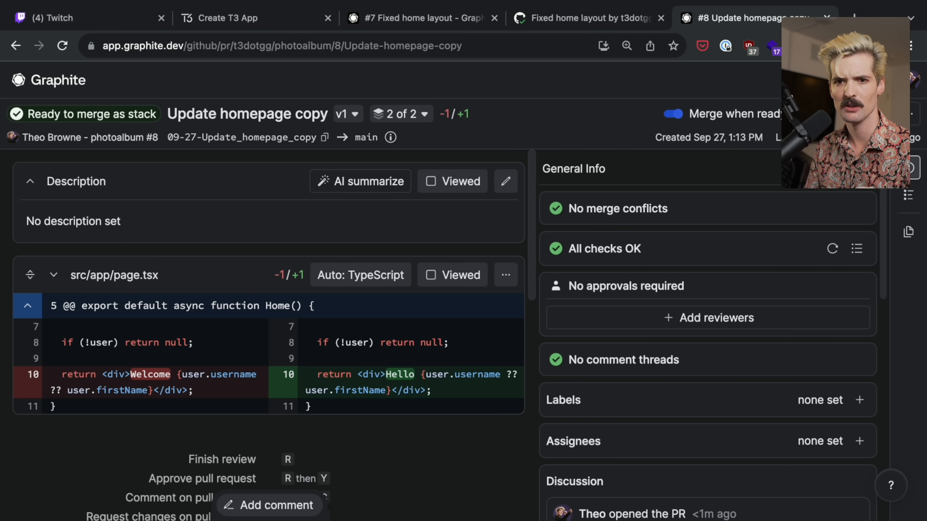
{"action": "left_click", "coordinate": [671, 113]}
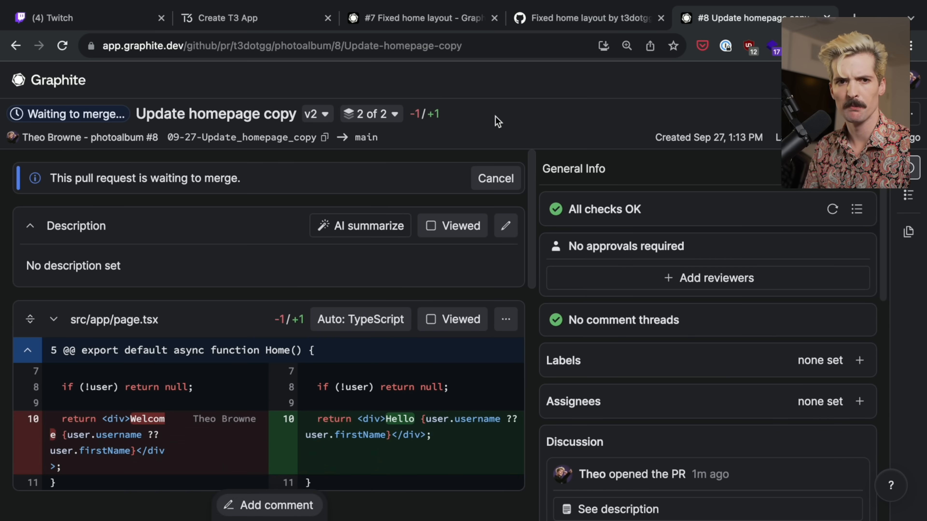
{"action": "left_click", "coordinate": [585, 18]}
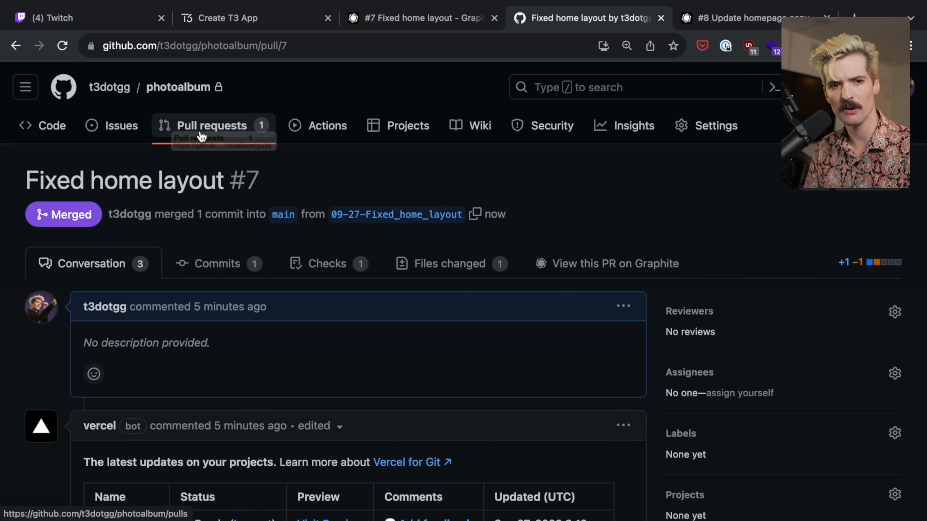
List photoalbum's pull requests and show the closed ones, confirming none are open
{"action": "left_click", "coordinate": [211, 125]}
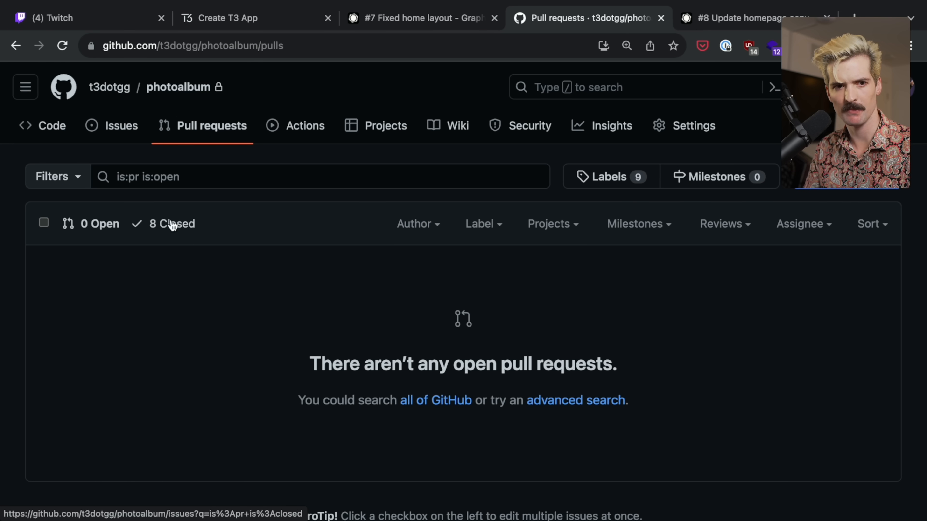
{"action": "left_click", "coordinate": [52, 125]}
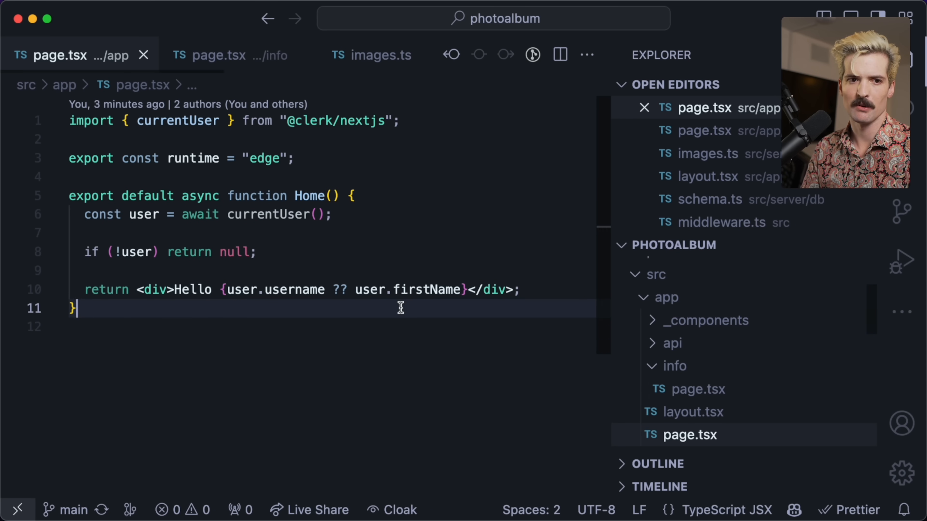
Change the main element's text class in layout.tsx to text-slate-100
{"action": "left_click", "coordinate": [223, 55]}
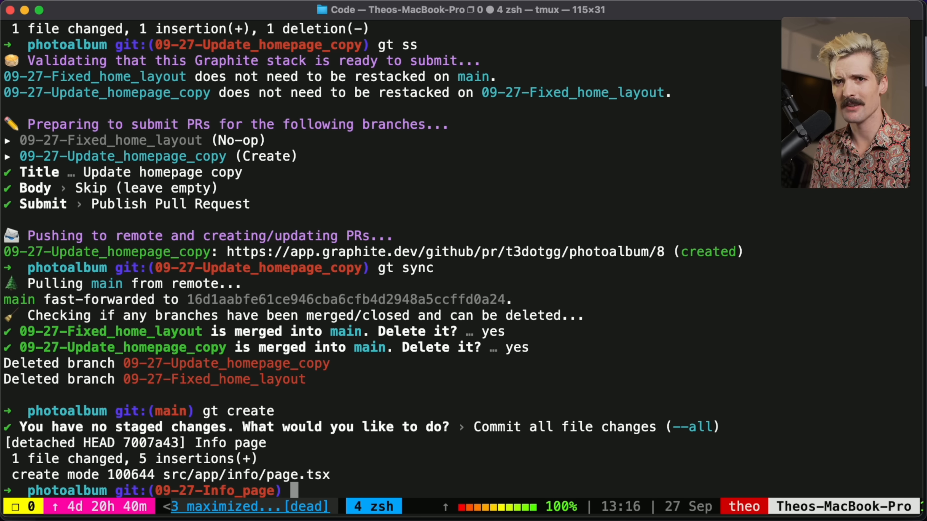
Return to main with gt trunk and check git status, showing layout.tsx modified
{"action": "type", "text": "gt trunk"}
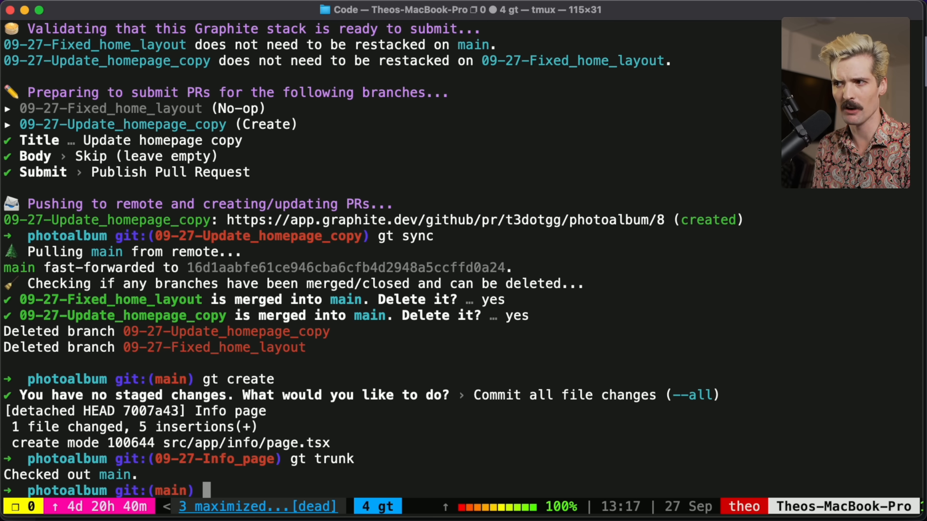
{"action": "key", "text": "cmd+tab"}
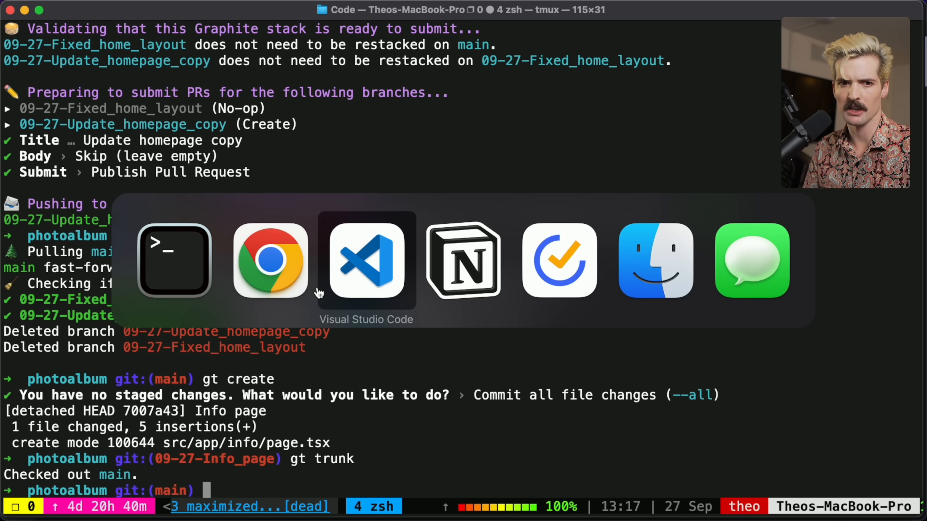
{"action": "left_click", "coordinate": [366, 261]}
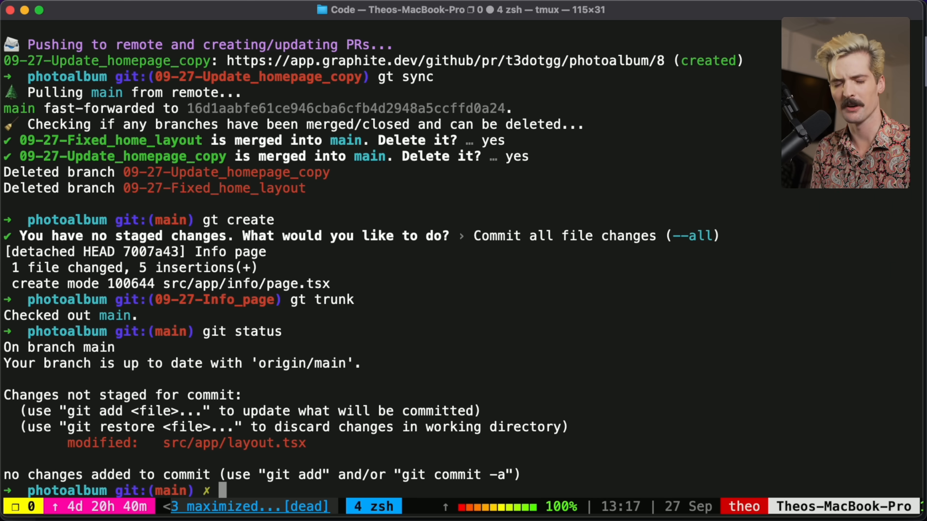
{"action": "type", "text": "gt status"}
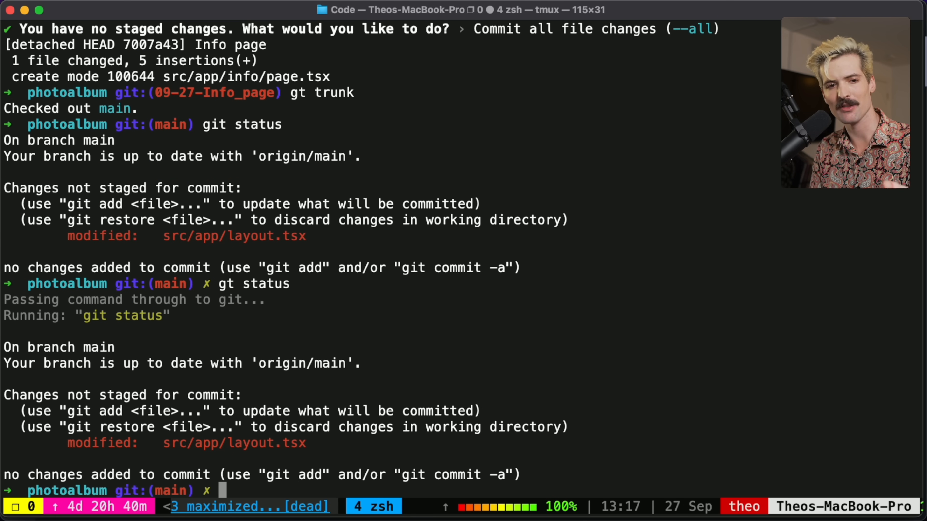
Run gt create and begin the commit message 'Change text color' in vim
{"action": "type", "text": "gt"}
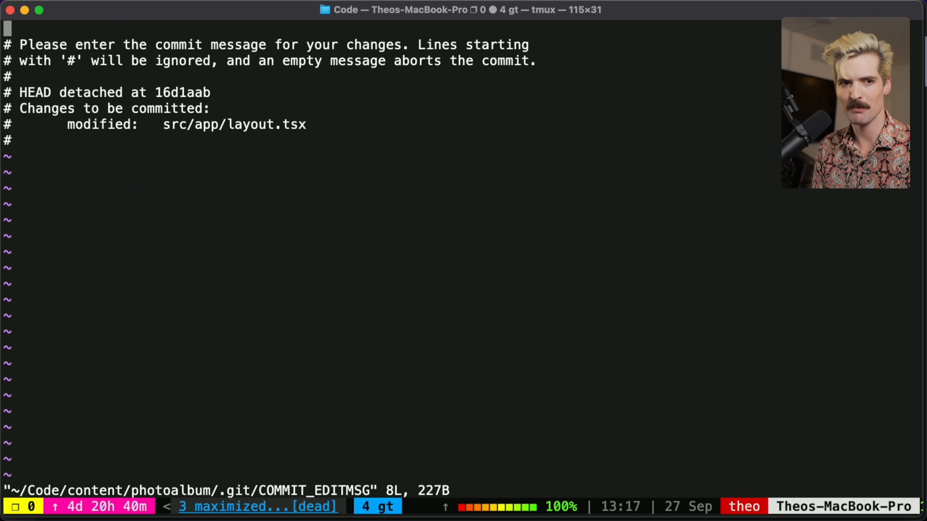
{"action": "key", "text": "i"}
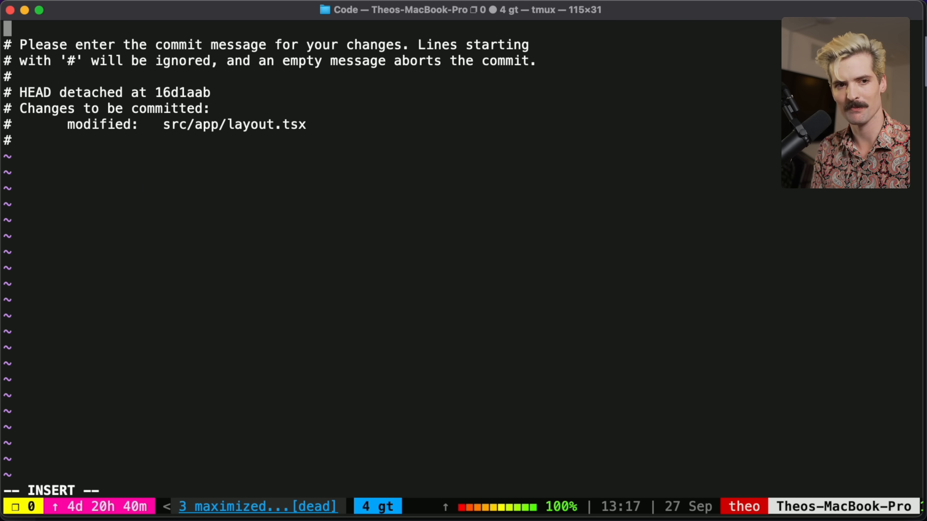
{"action": "type", "text": "Change tex"}
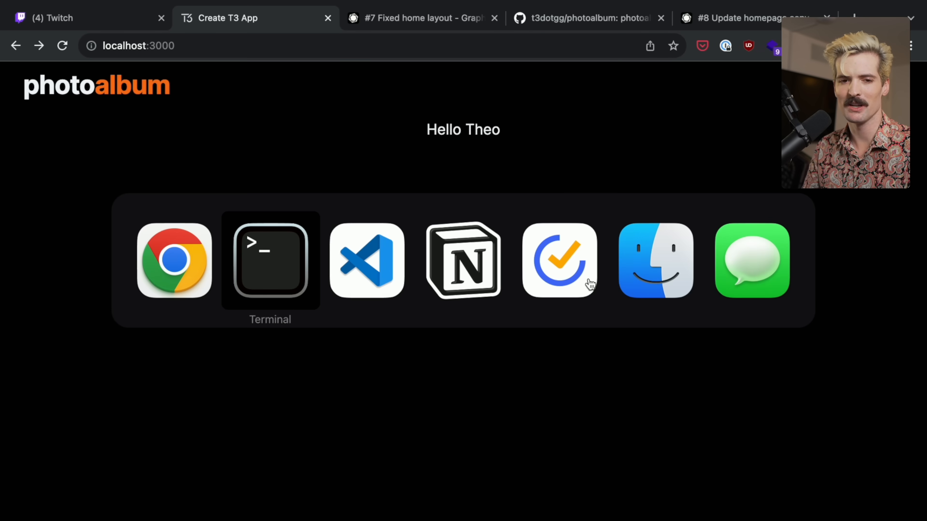
Sync the stack from the Graphite panel, showing Change text color stacked on Info page
{"action": "left_click", "coordinate": [366, 260]}
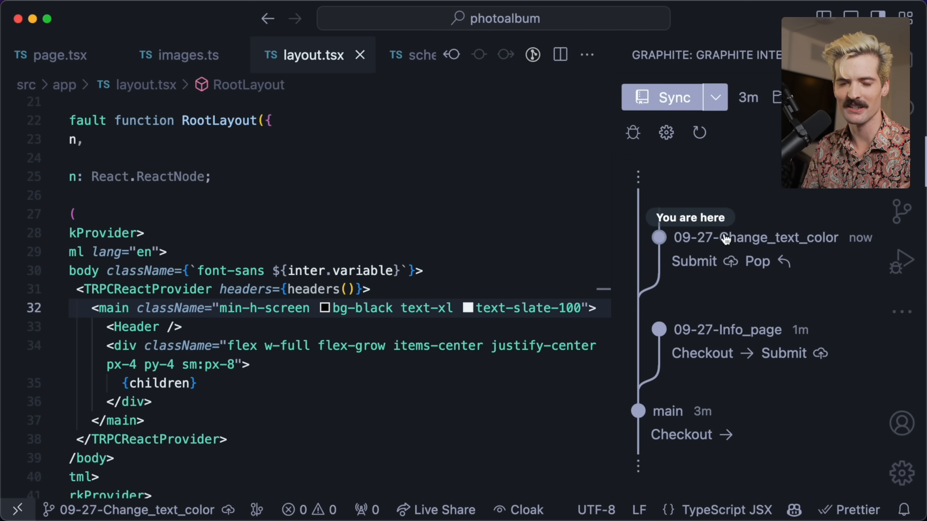
{"action": "left_click", "coordinate": [663, 97]}
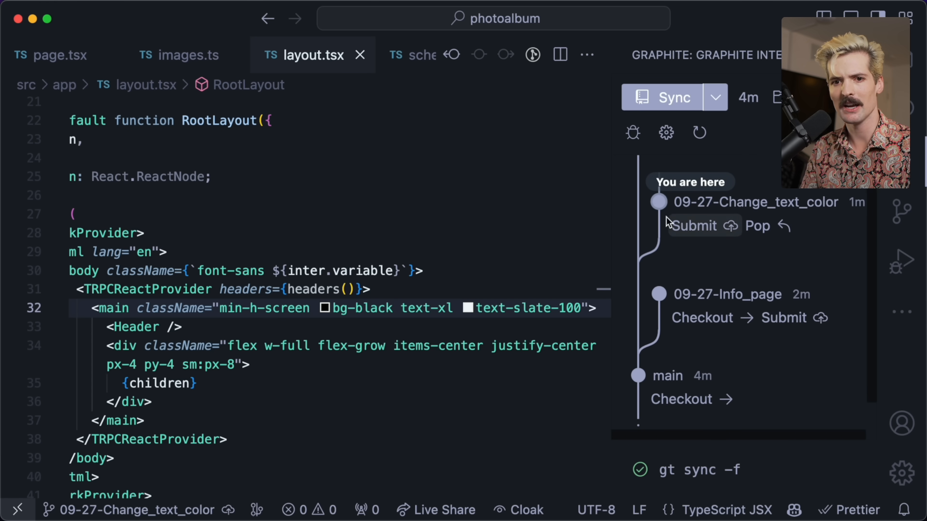
{"action": "mouse_move", "coordinate": [727, 260]}
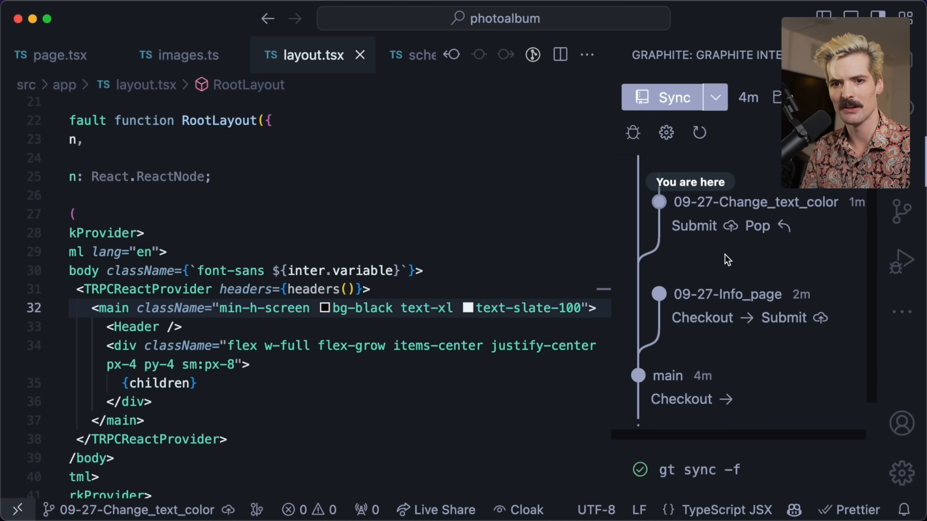
{"action": "left_click", "coordinate": [698, 226]}
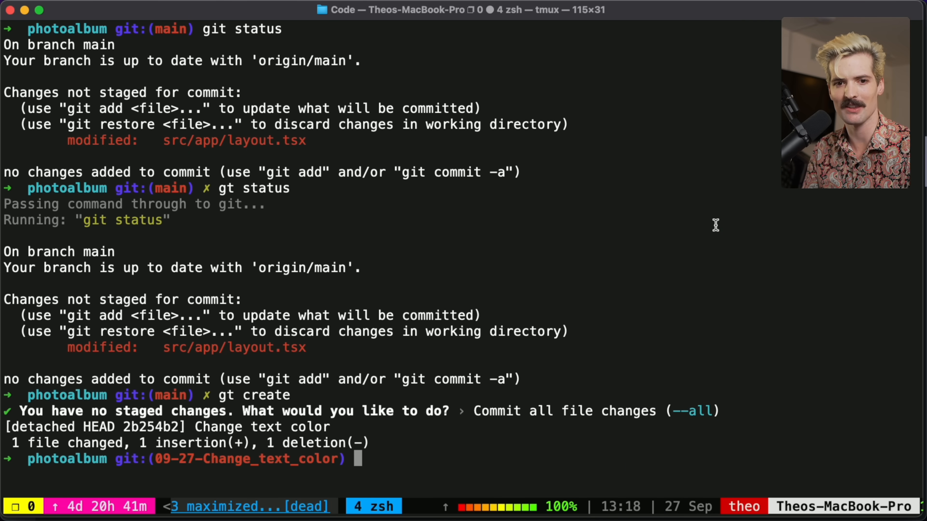
Submit the Change text color and Info page branches as pull requests #9 and #10
{"action": "type", "text": "gt"}
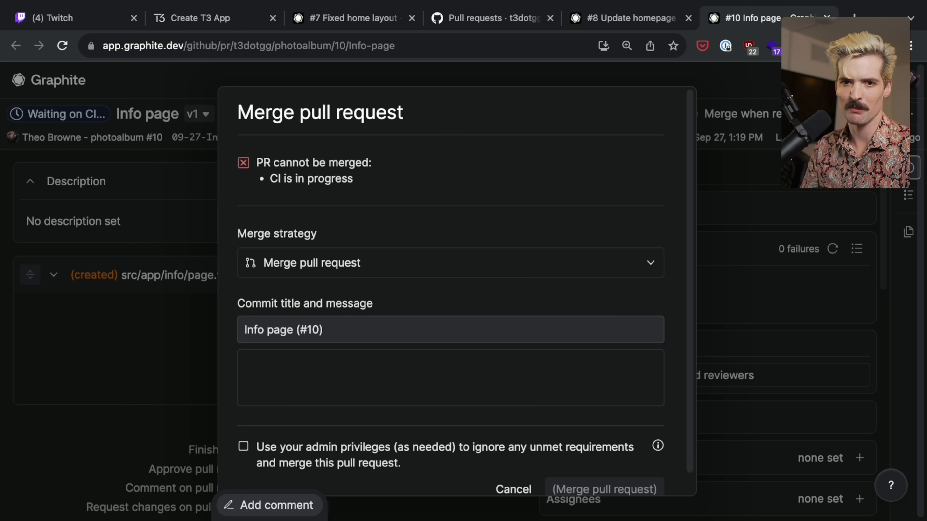
Merge Info page #10 using admin privileges while CI is still running
{"action": "left_click", "coordinate": [603, 489]}
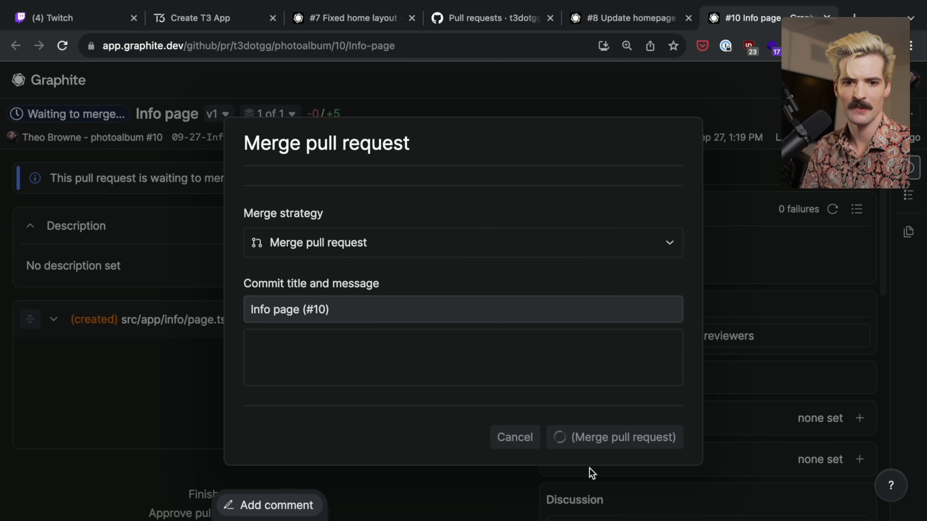
{"action": "left_click", "coordinate": [613, 437]}
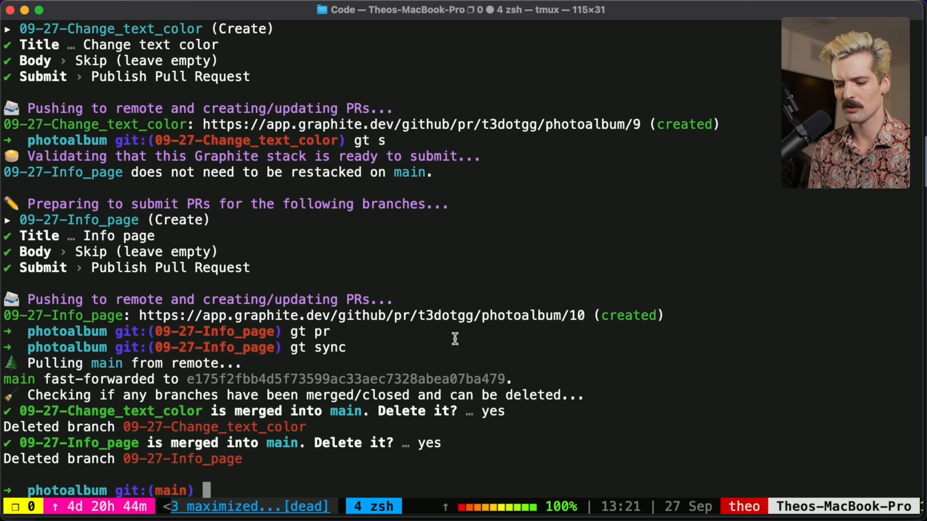
Switch back to Terminal to pull main and delete the merged branches
{"action": "key", "text": "cmd+tab"}
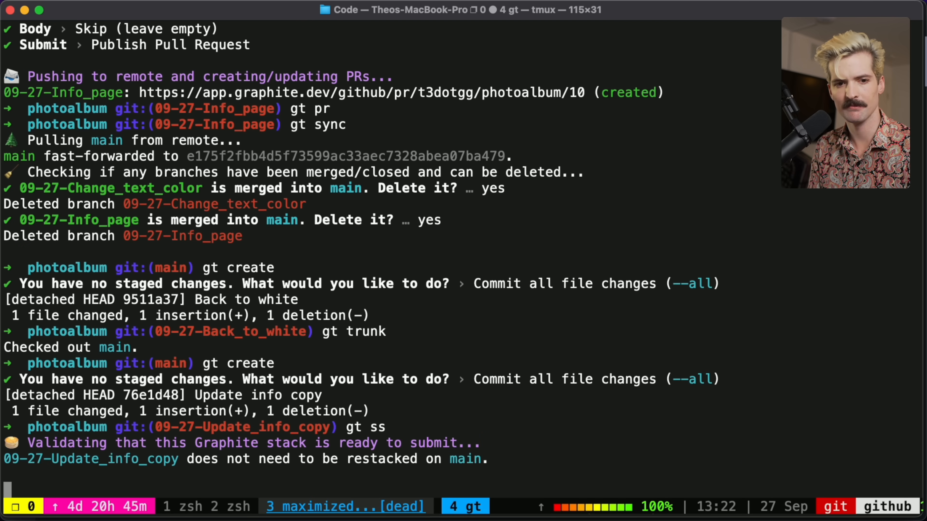
Review the submitted Back to white #12 and Update info copy #11 output and close the browser tab
{"action": "scroll", "scroll_direction": "down", "scroll_amount": 3}
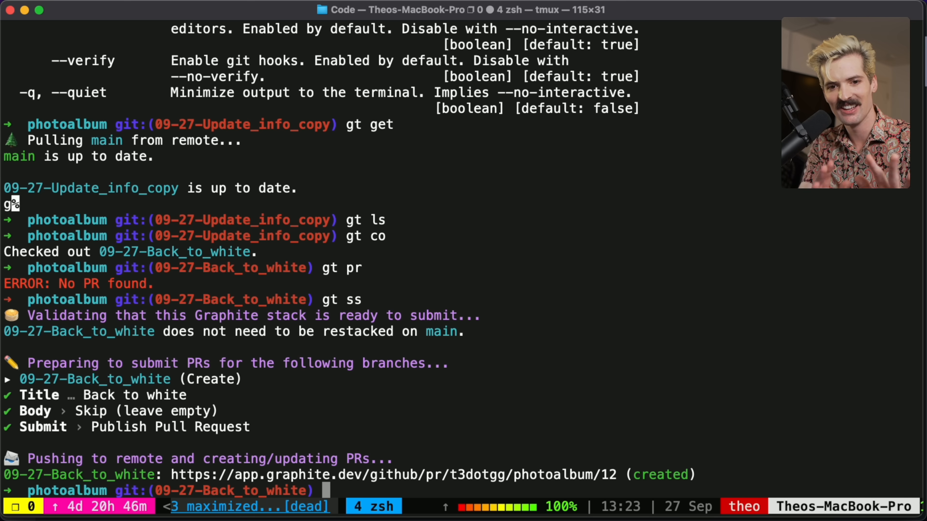
{"action": "left_click", "coordinate": [778, 17]}
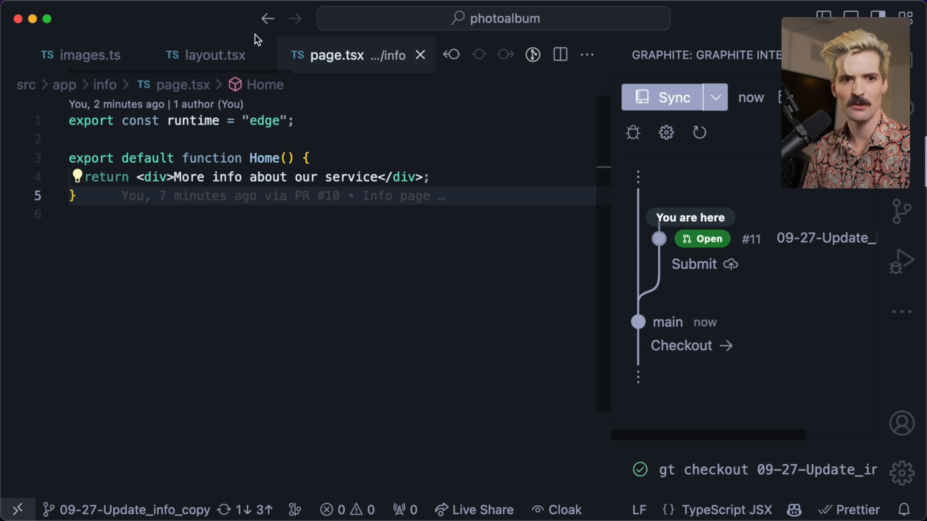
View the root layout file and the adjacent editor tab before syncing the repo
{"action": "left_click", "coordinate": [213, 55]}
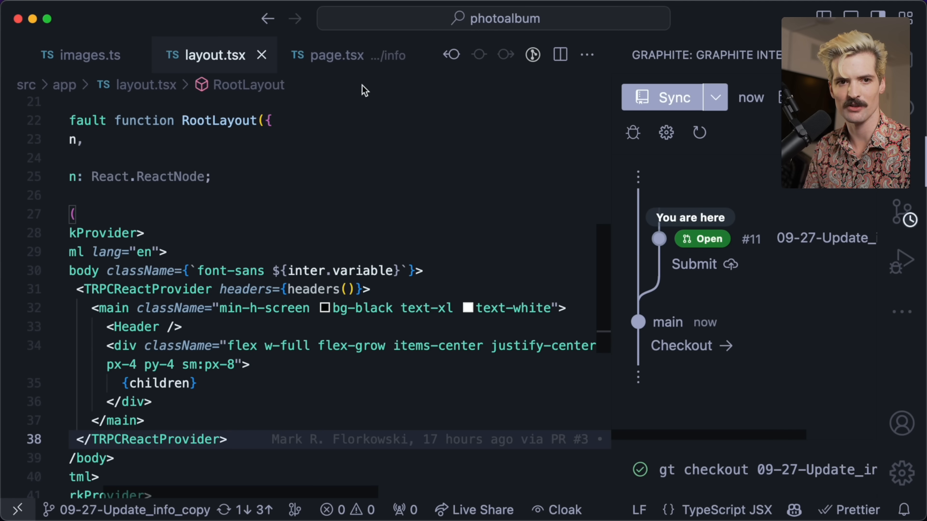
{"action": "left_click", "coordinate": [336, 55]}
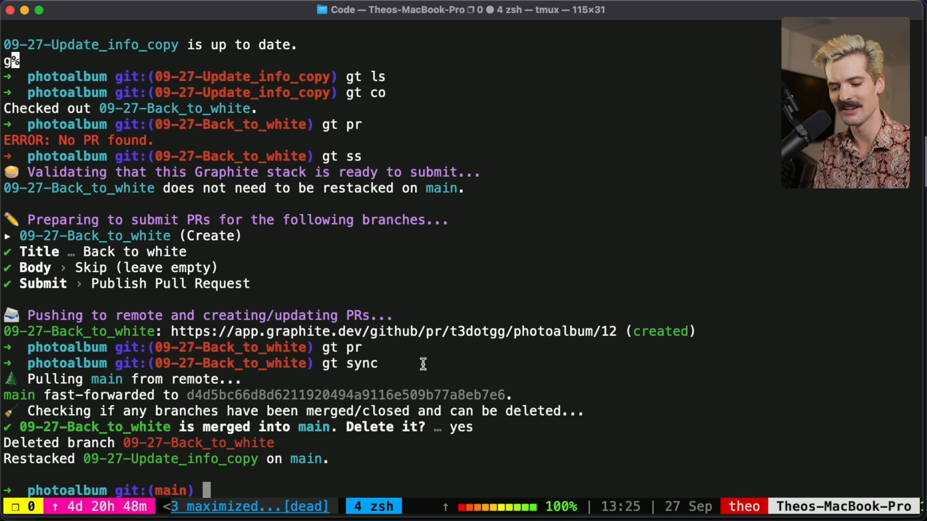
Check out Update info copy, confirm src/app/tos/page.tsx is new, and commit it as 'TOS page'
{"action": "type", "text": "gt co"}
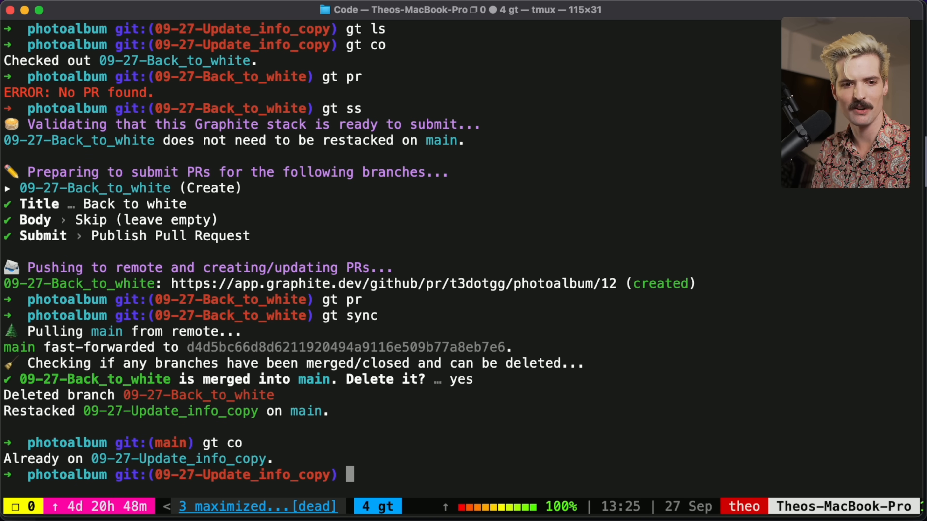
{"action": "type", "text": "git status"}
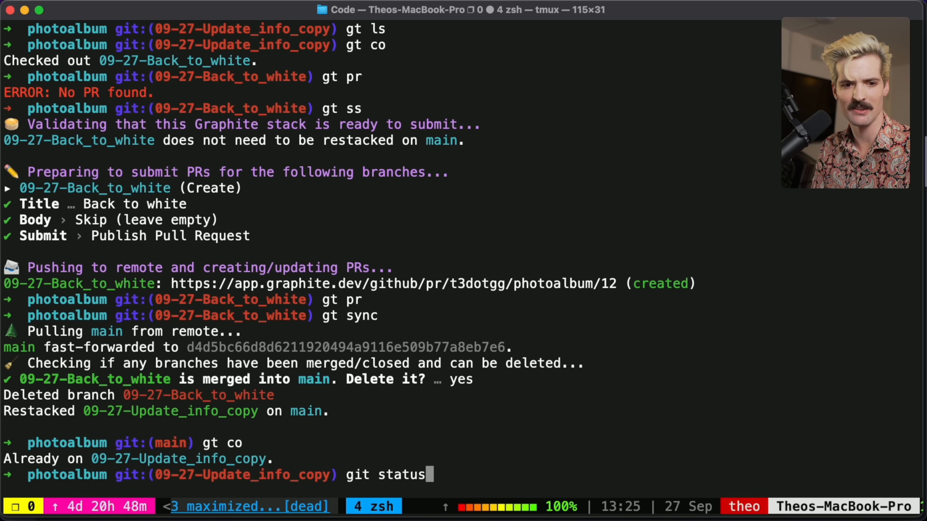
{"action": "type", "text": "gt s"}
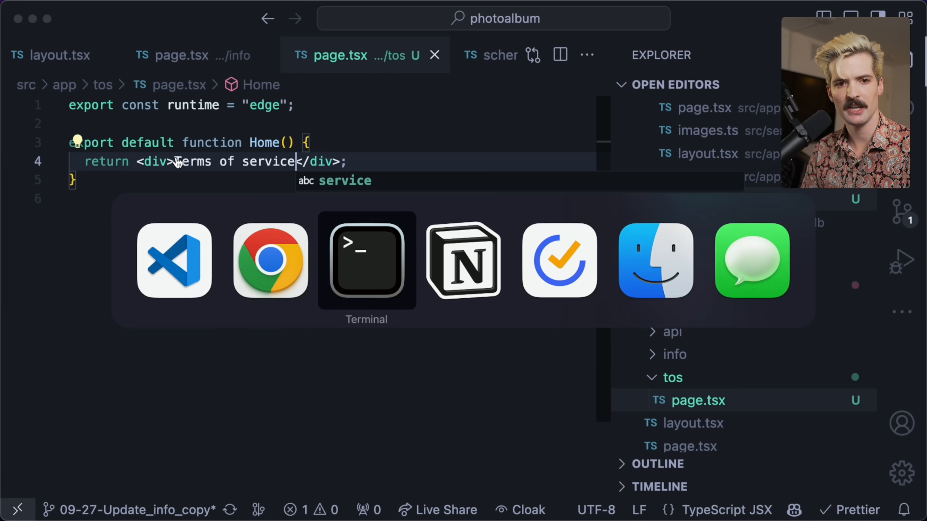
{"action": "left_click", "coordinate": [366, 260]}
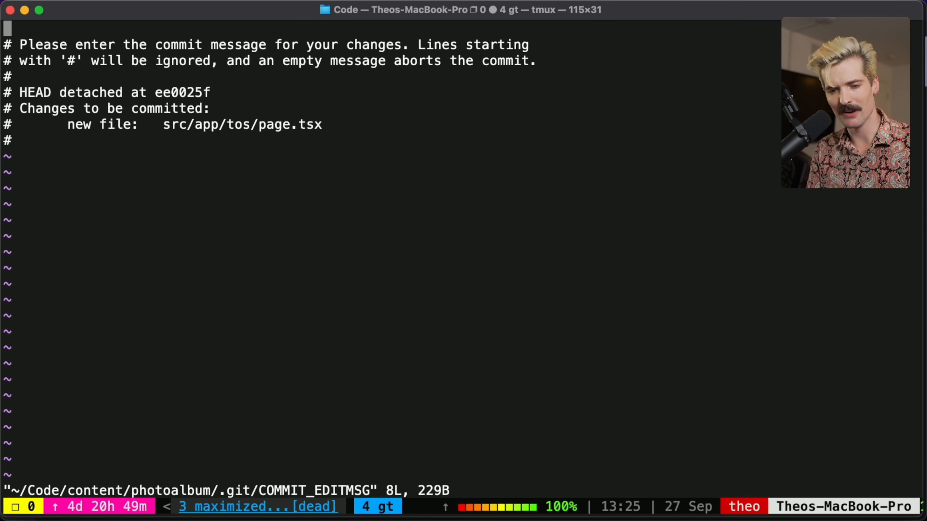
{"action": "type", "text": "TOS page"}
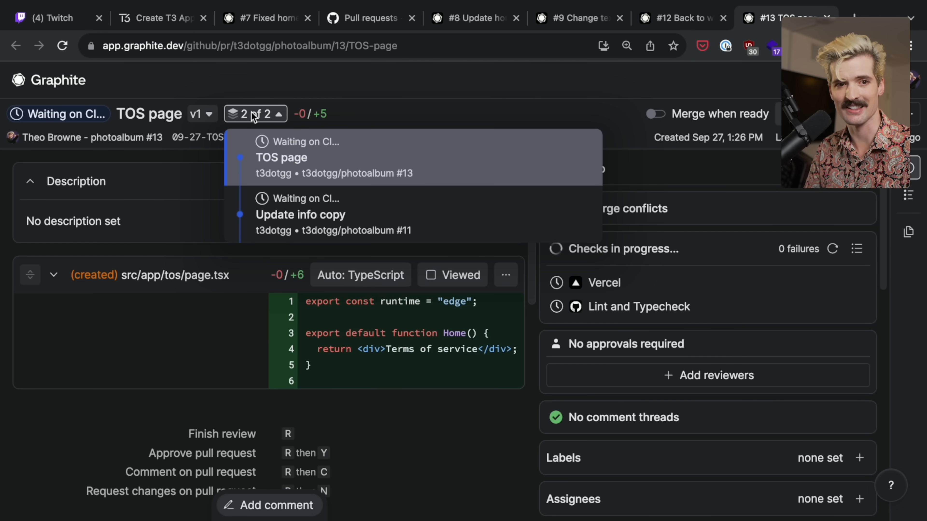
Close the stack dropdown and view TOS page #13 on GitHub
{"action": "left_click", "coordinate": [255, 113]}
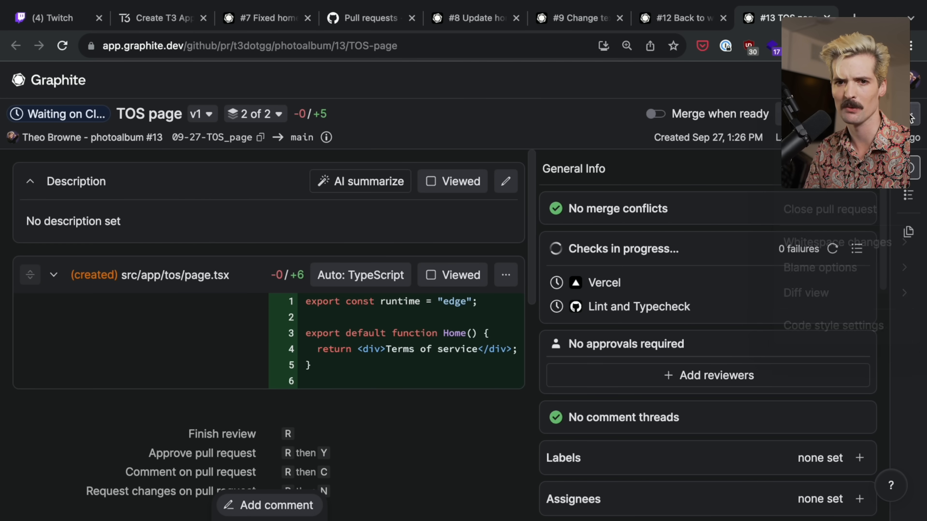
{"action": "left_click", "coordinate": [200, 114]}
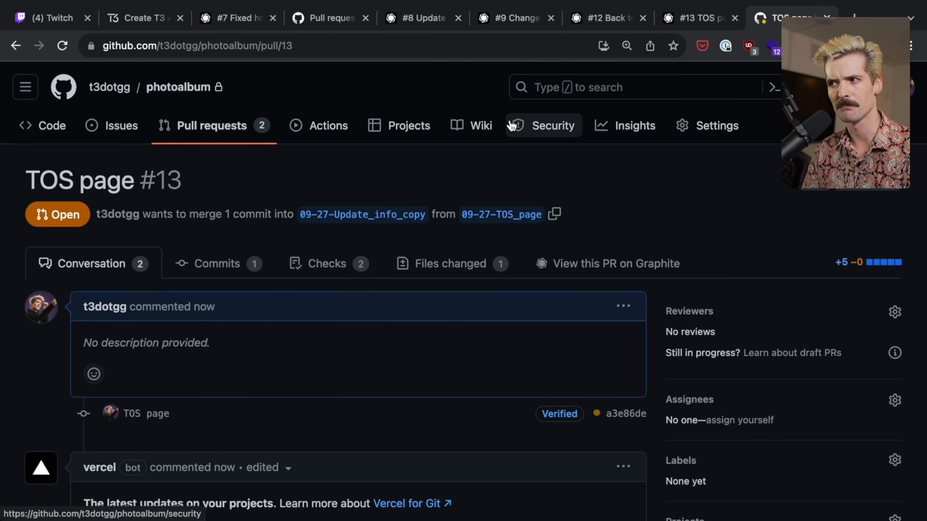
{"action": "scroll", "scroll_direction": "down", "scroll_amount": 3}
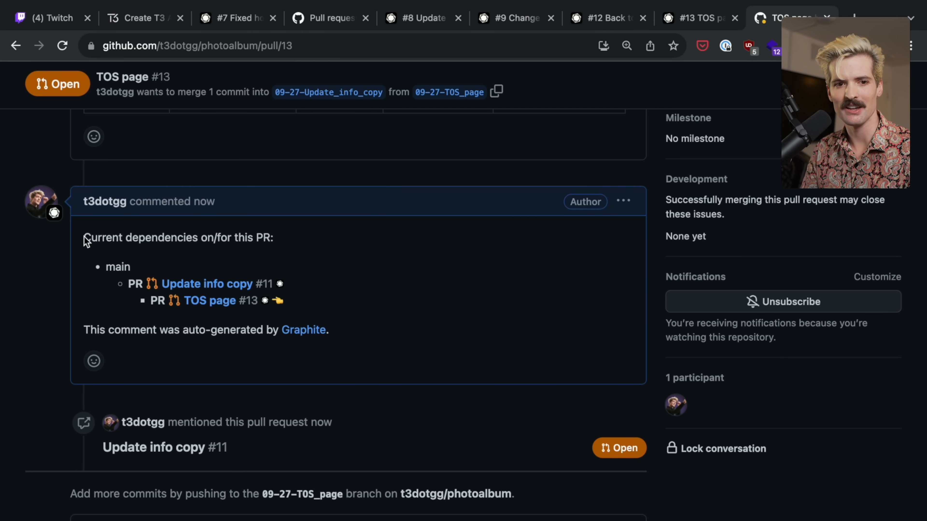
{"action": "mouse_move", "coordinate": [327, 316]}
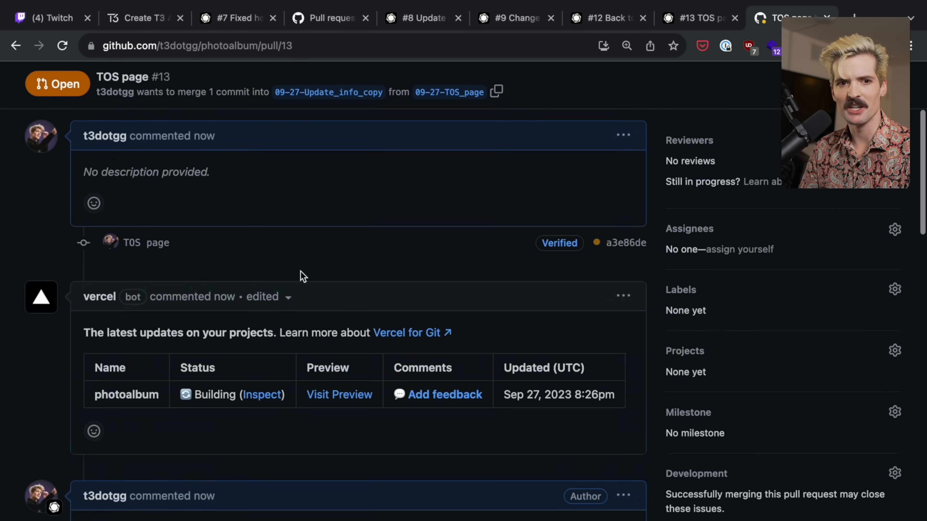
{"action": "scroll", "scroll_direction": "up", "scroll_amount": 3}
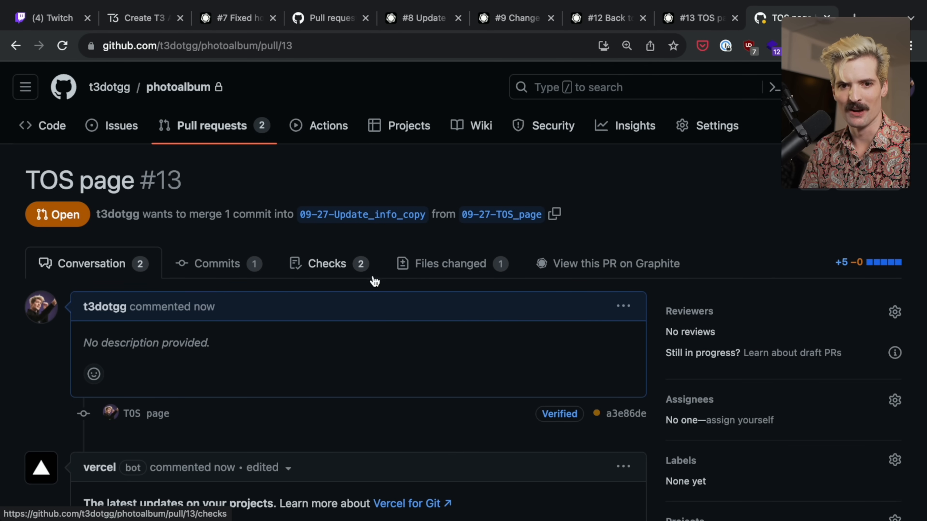
{"action": "scroll", "scroll_direction": "down", "scroll_amount": 3}
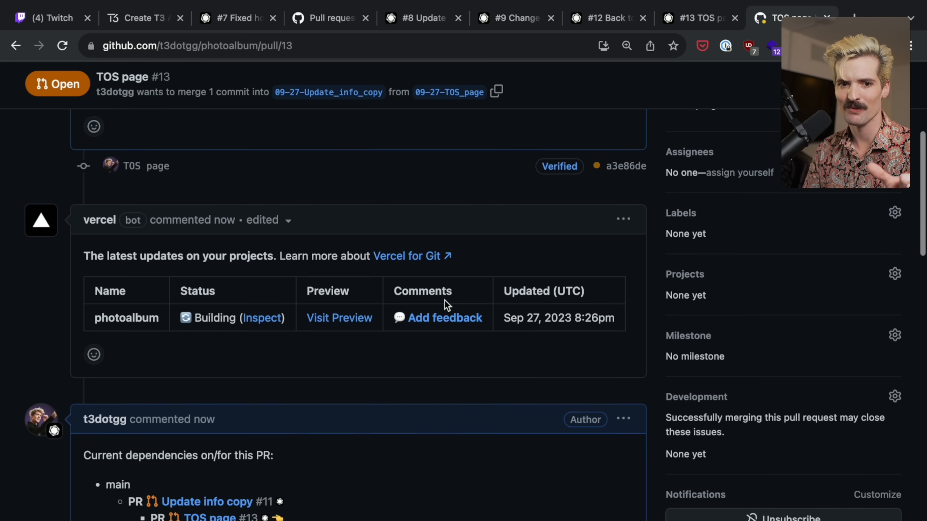
{"action": "scroll", "scroll_direction": "down", "scroll_amount": 3}
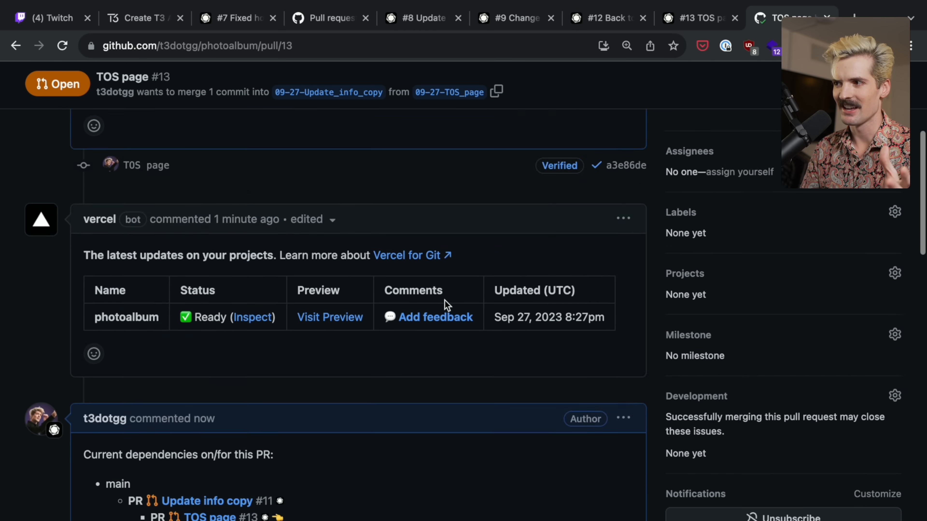
{"action": "scroll", "scroll_direction": "up", "scroll_amount": 3}
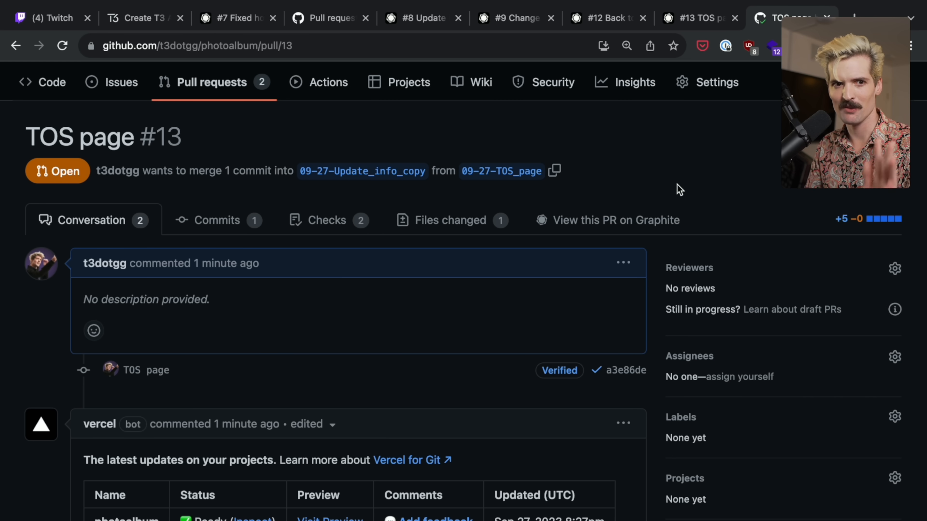
{"action": "mouse_move", "coordinate": [733, 142]}
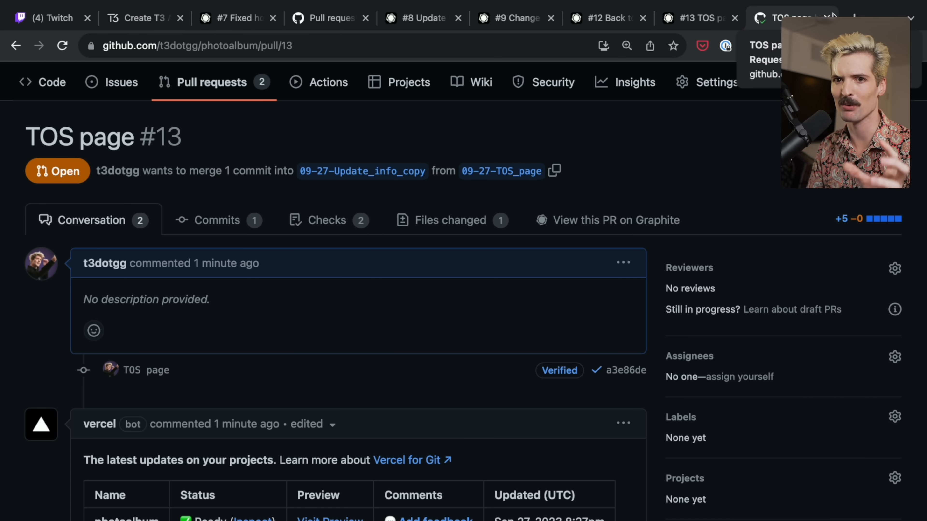
Close the GitHub PR, return to the Graphite dashboard and start adding a new section
{"action": "left_click", "coordinate": [786, 18]}
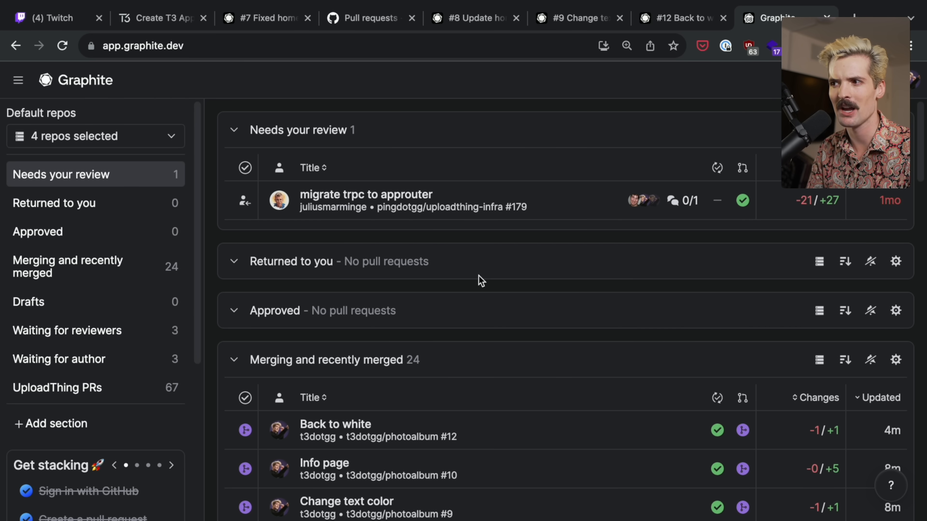
{"action": "mouse_move", "coordinate": [588, 84]}
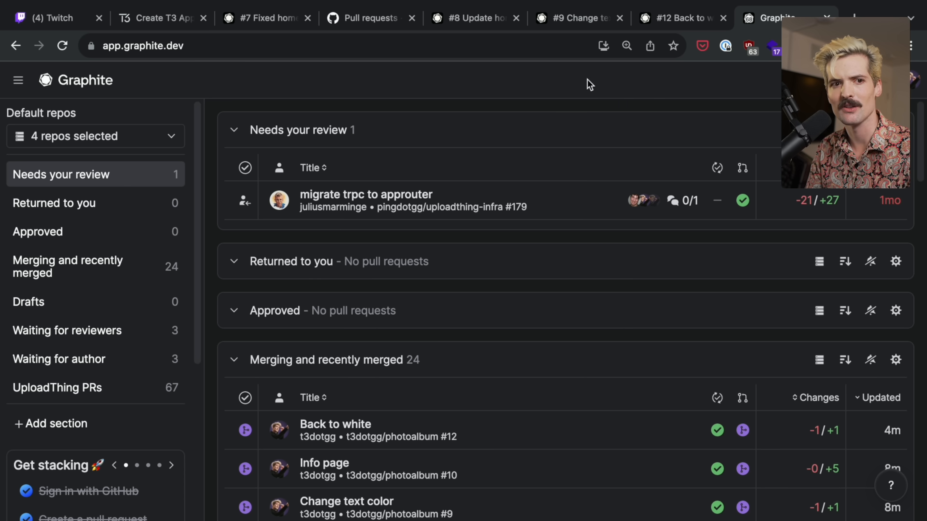
{"action": "mouse_move", "coordinate": [531, 311]}
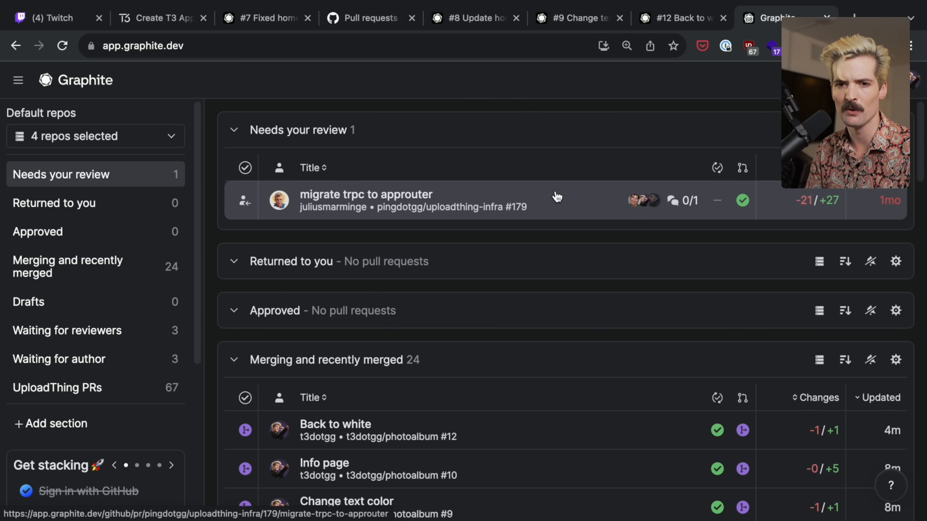
{"action": "mouse_move", "coordinate": [641, 200]}
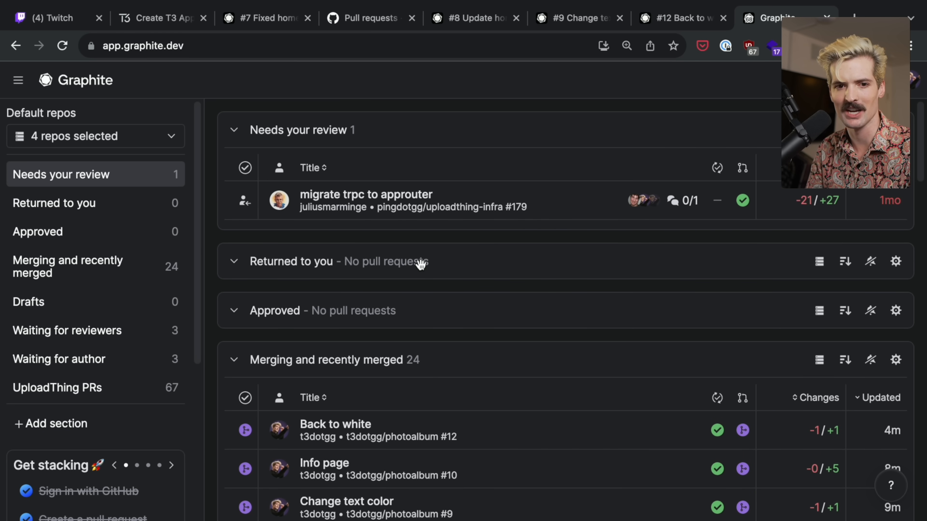
{"action": "scroll", "scroll_direction": "down", "scroll_amount": 3}
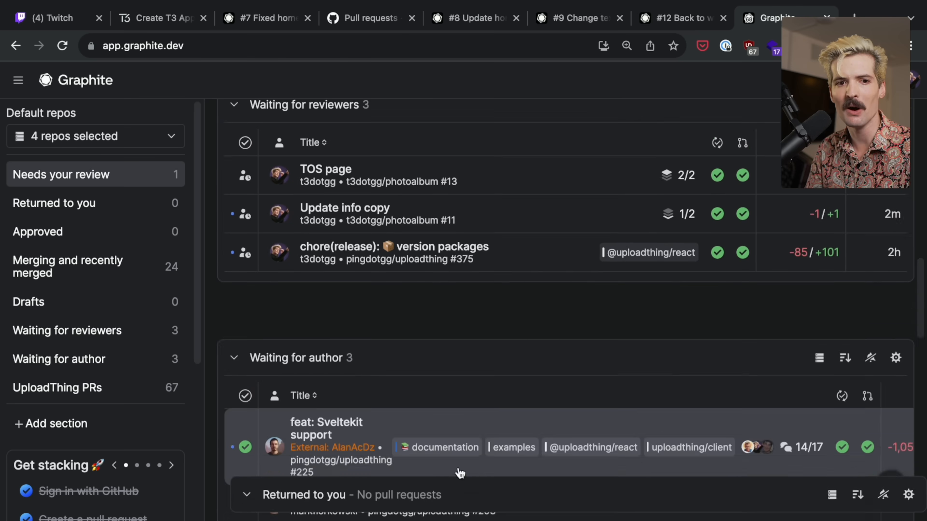
{"action": "scroll", "scroll_direction": "down", "scroll_amount": 3}
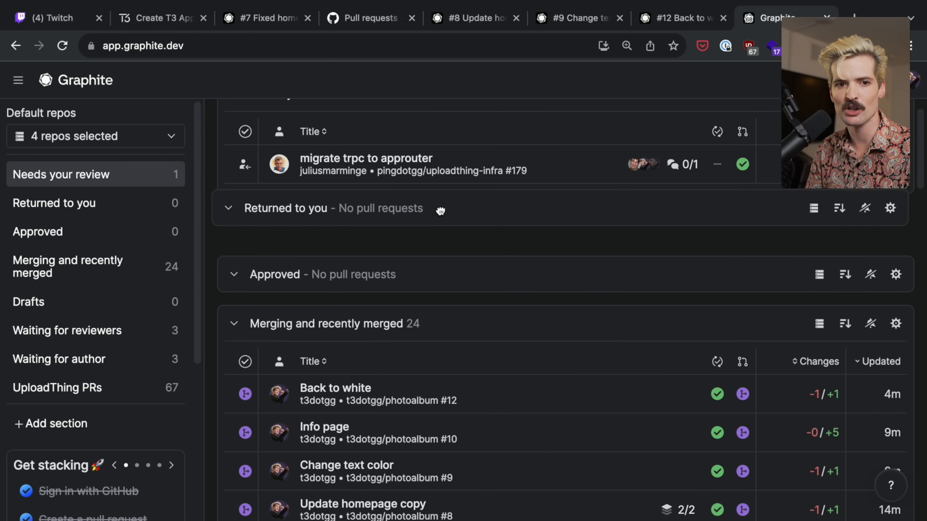
{"action": "left_click", "coordinate": [51, 424]}
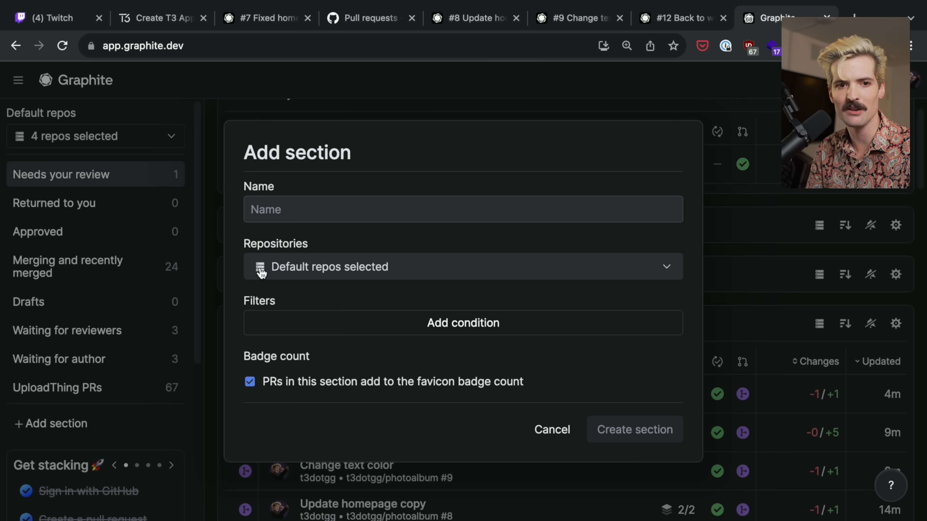
Browse the available filter conditions, then cancel the Add section dialog without creating a section
{"action": "left_click", "coordinate": [463, 267]}
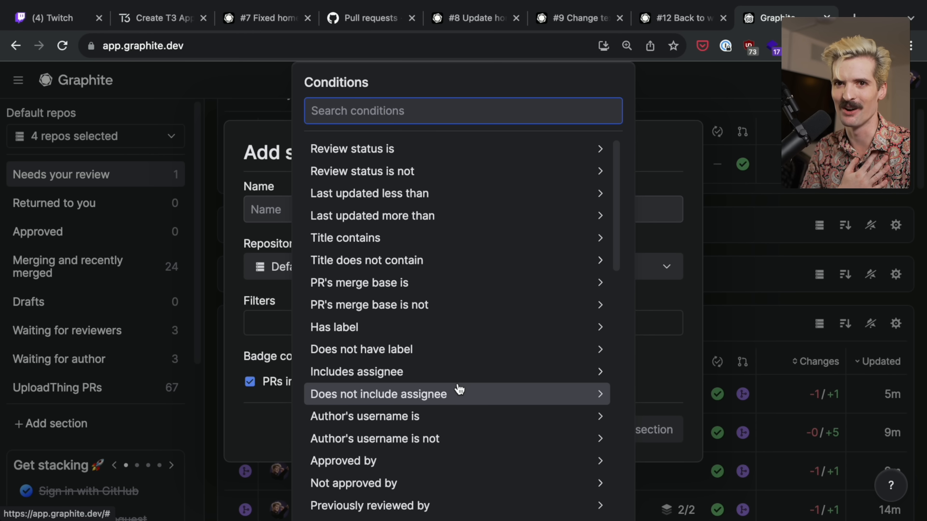
{"action": "mouse_move", "coordinate": [458, 390]}
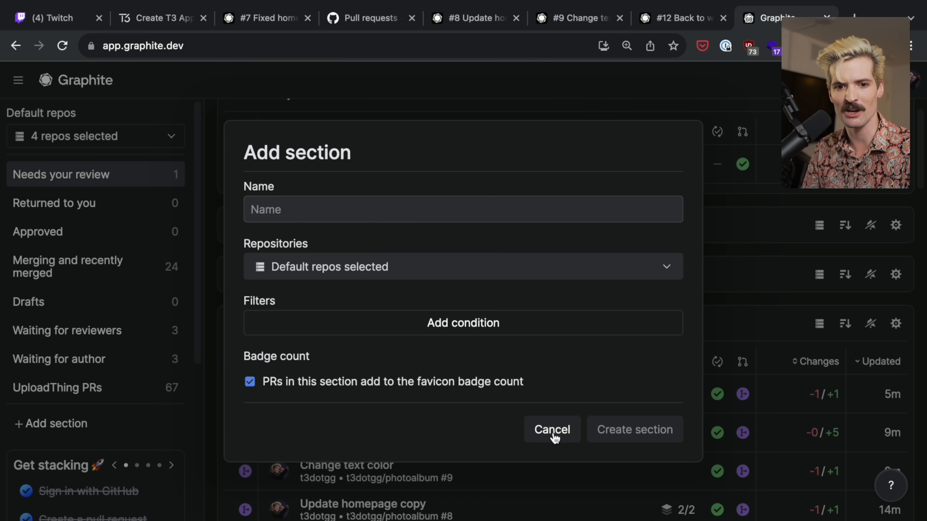
{"action": "left_click", "coordinate": [551, 430]}
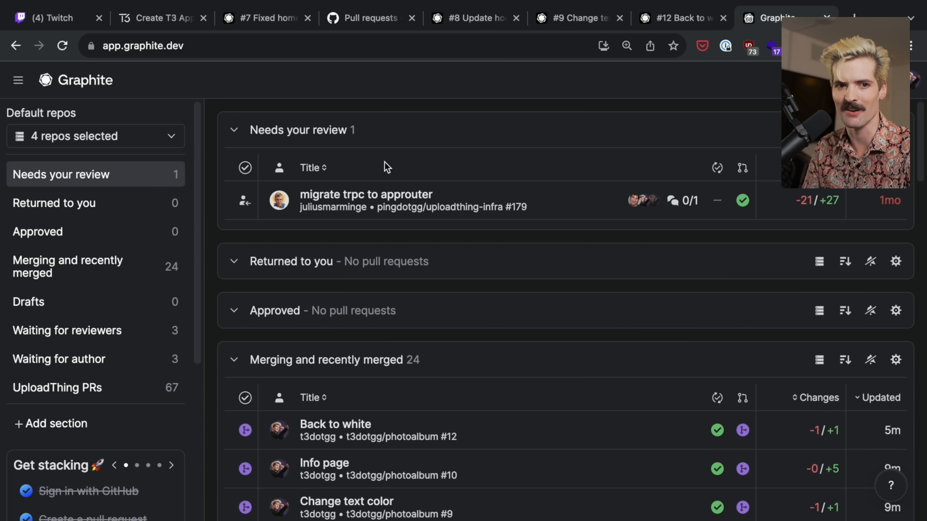
{"action": "mouse_move", "coordinate": [366, 180]}
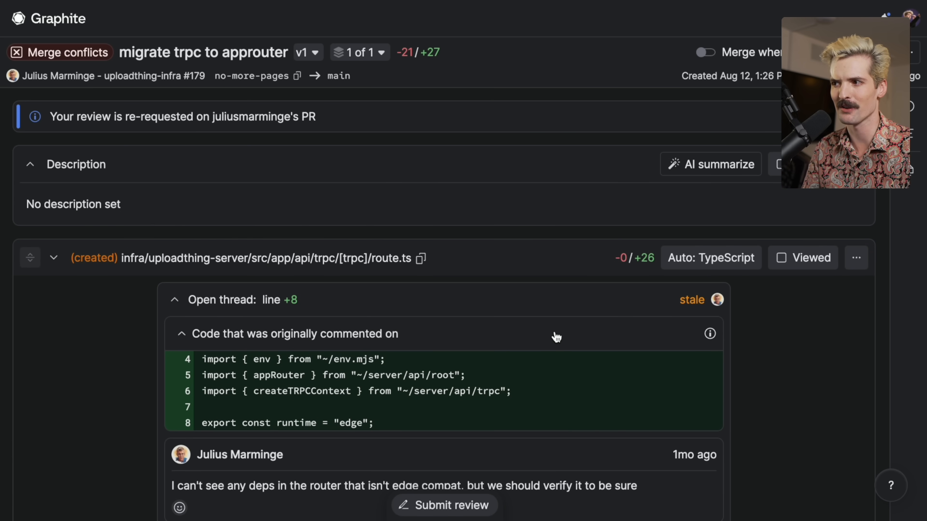
{"action": "mouse_move", "coordinate": [597, 149]}
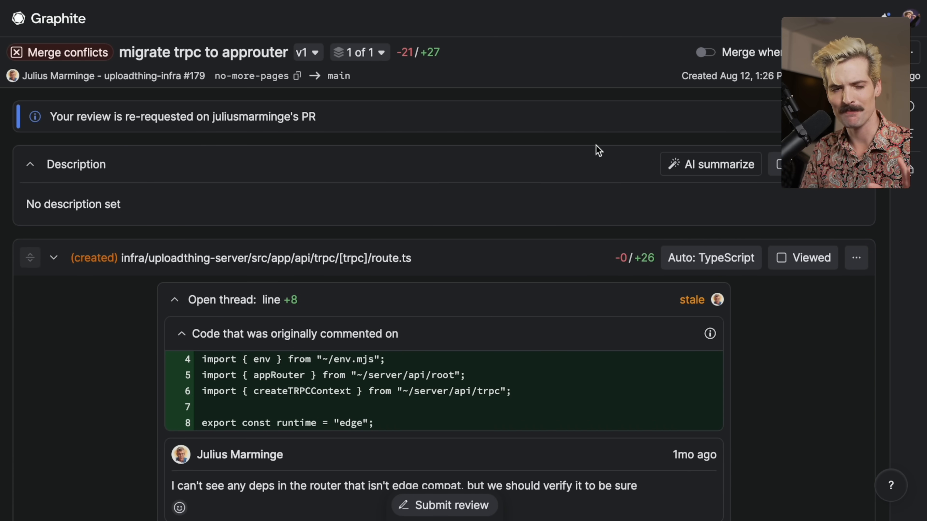